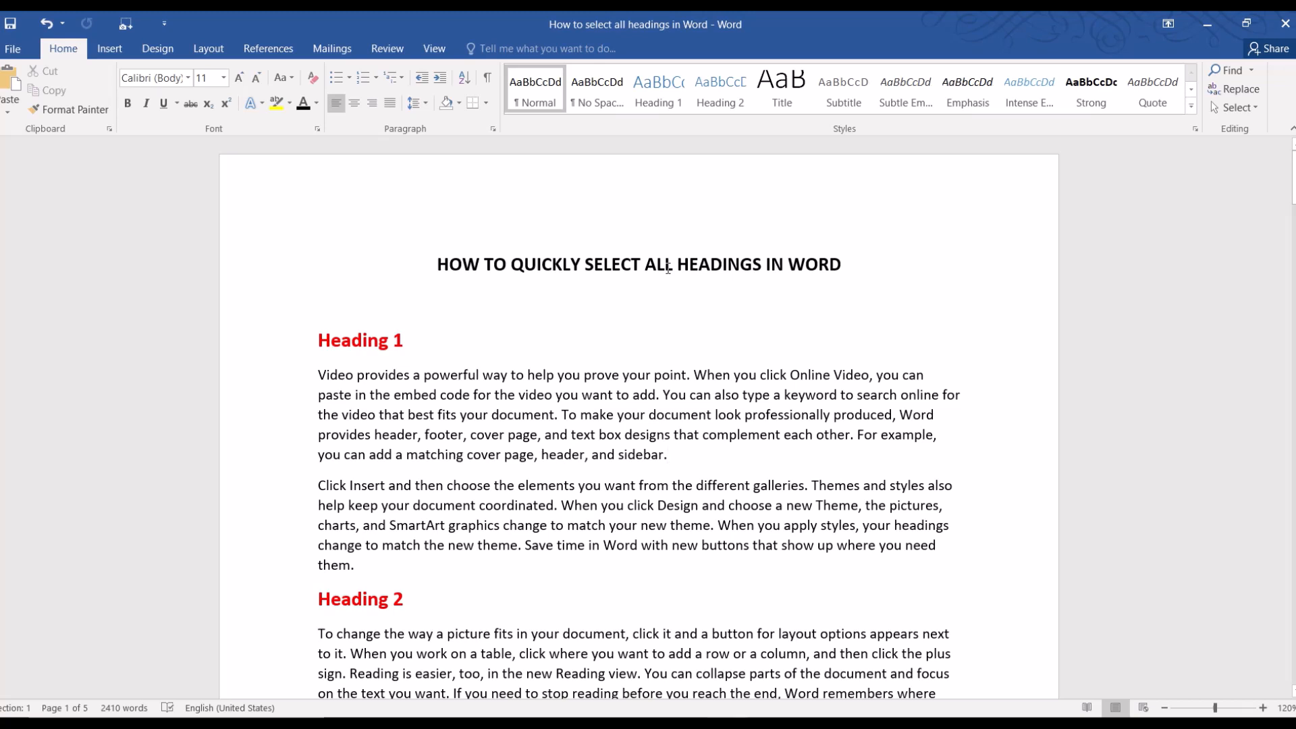
# Step: Place the cursor in the Heading 1 title and change its font colour from the colour palette
pyautogui.click(667, 455)
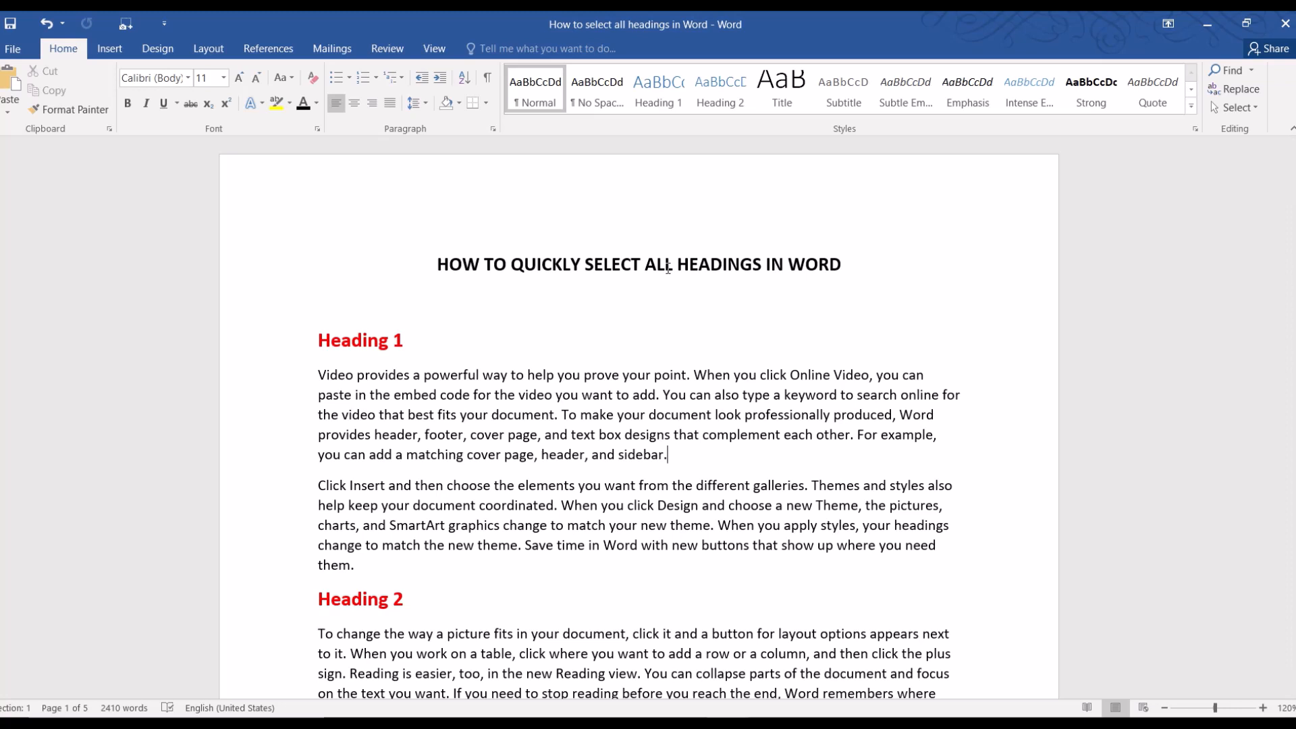
pyautogui.click(668, 454)
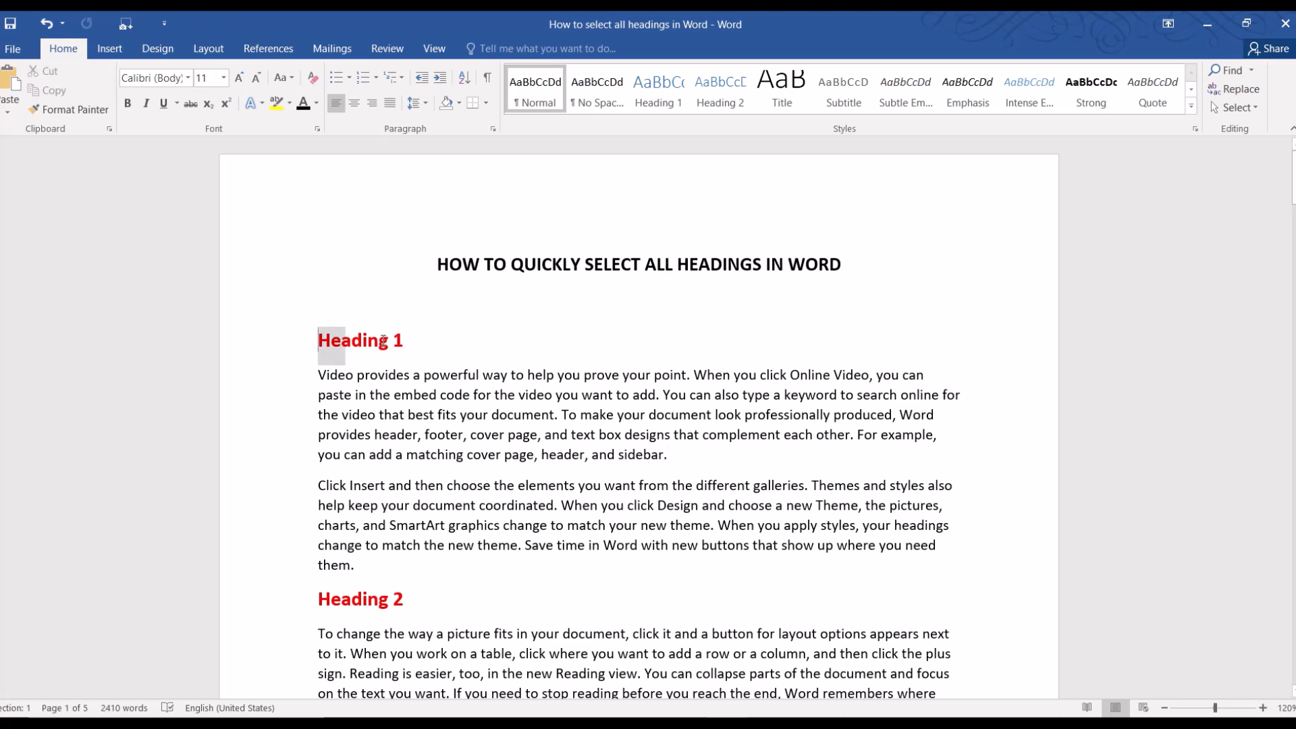
pyautogui.click(321, 103)
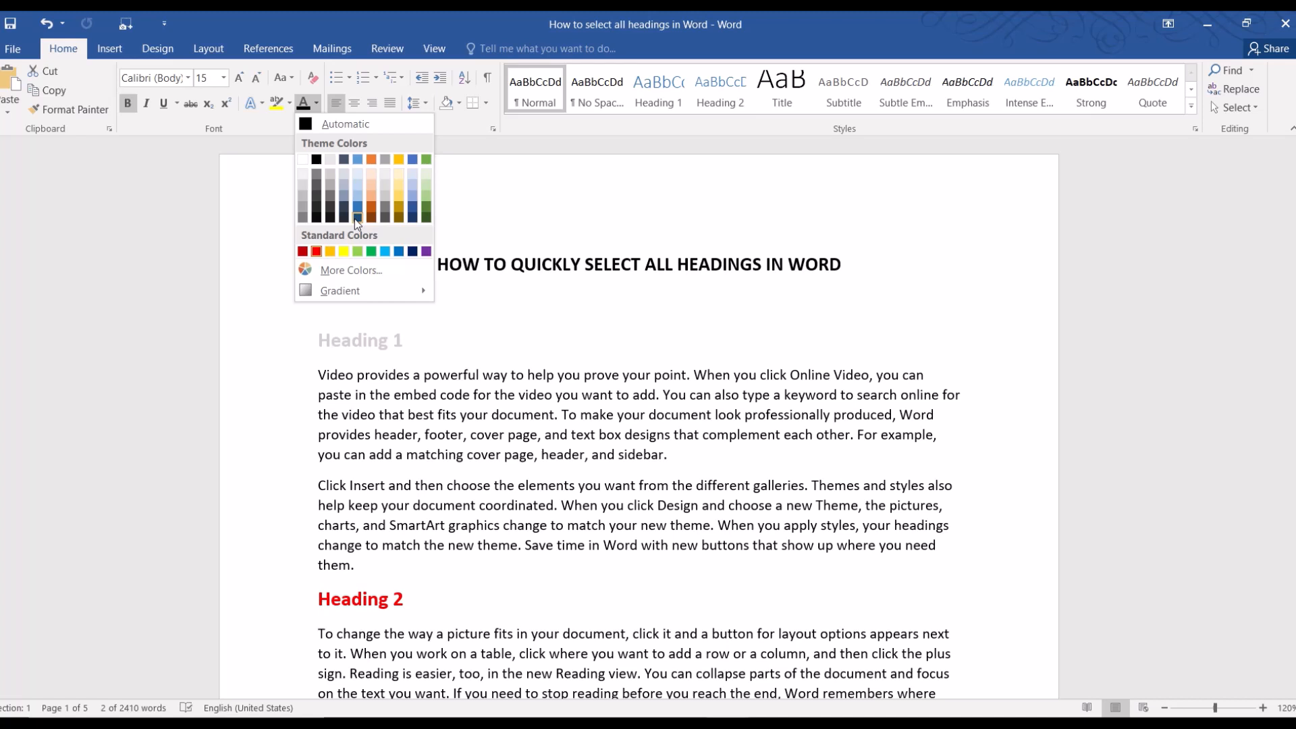
pyautogui.click(357, 251)
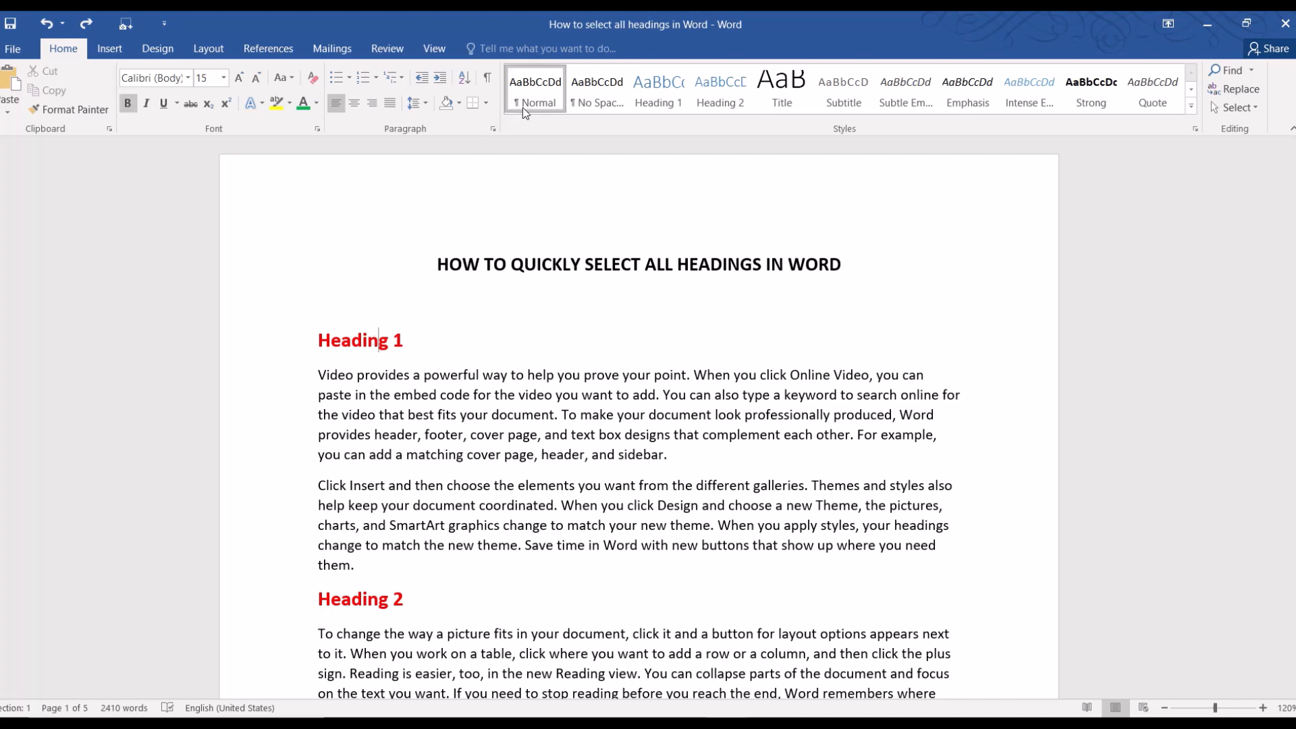
pyautogui.moveTo(534, 91)
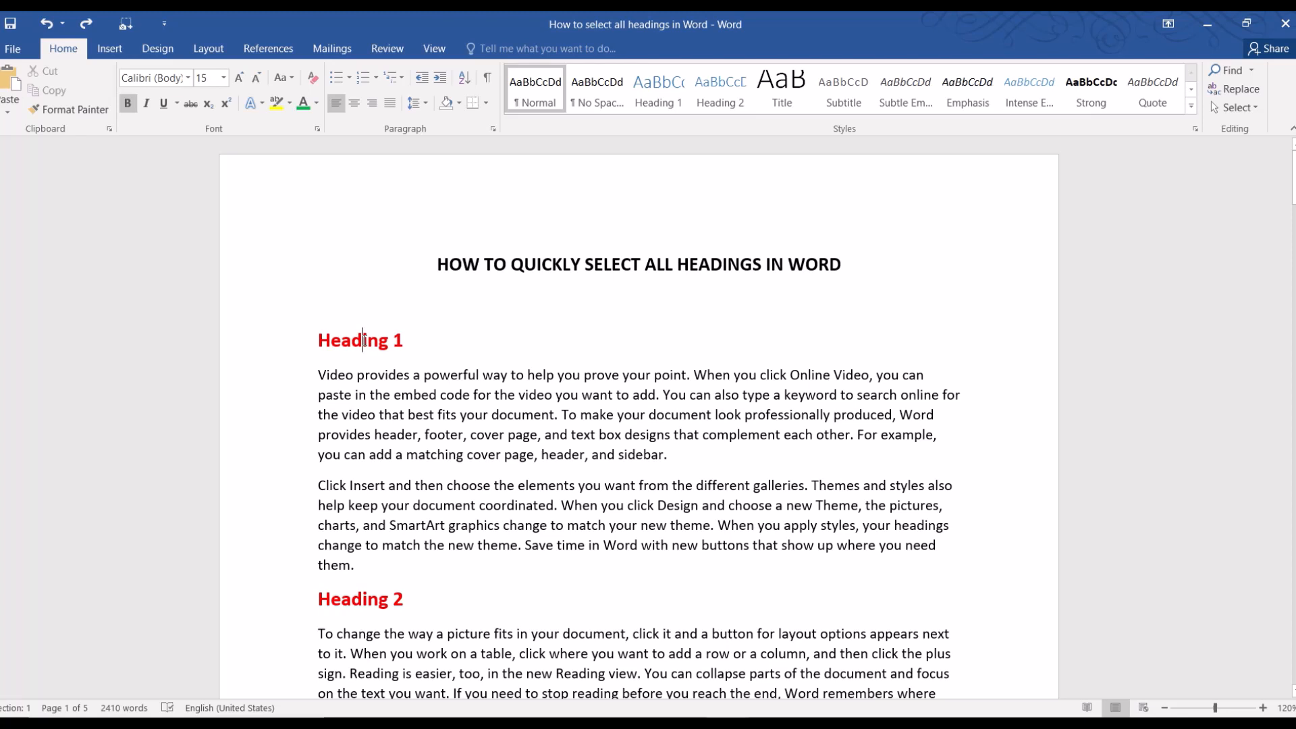
pyautogui.moveTo(1235, 107)
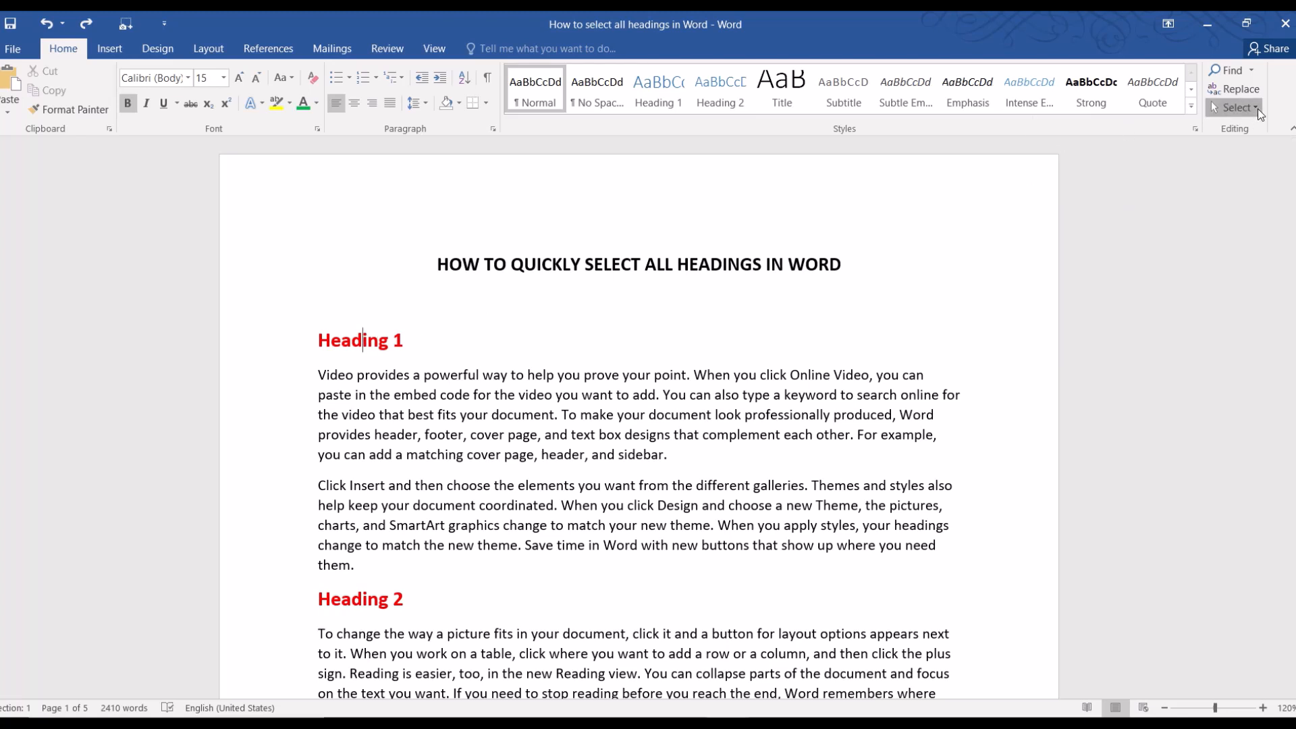
# Step: Select all text with similar formatting, colour the headings green and set them to 18 pt
pyautogui.click(1235, 107)
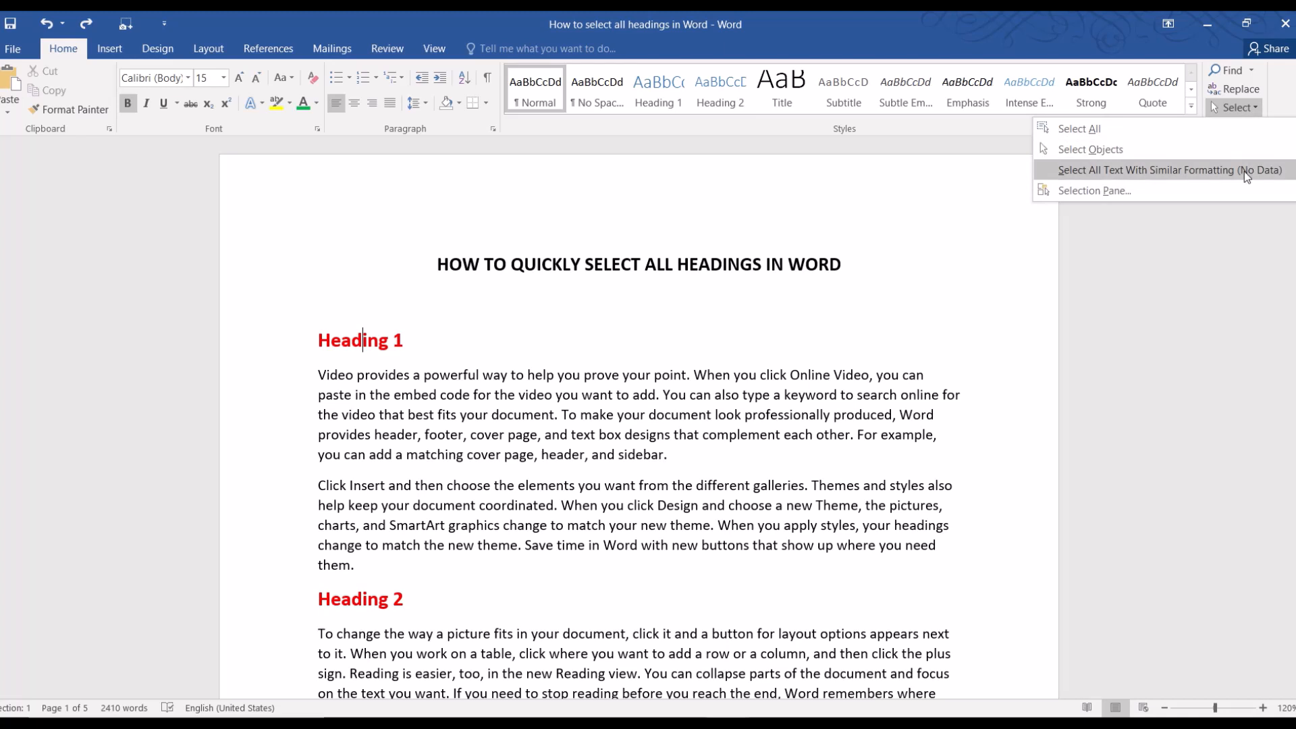
pyautogui.click(1162, 169)
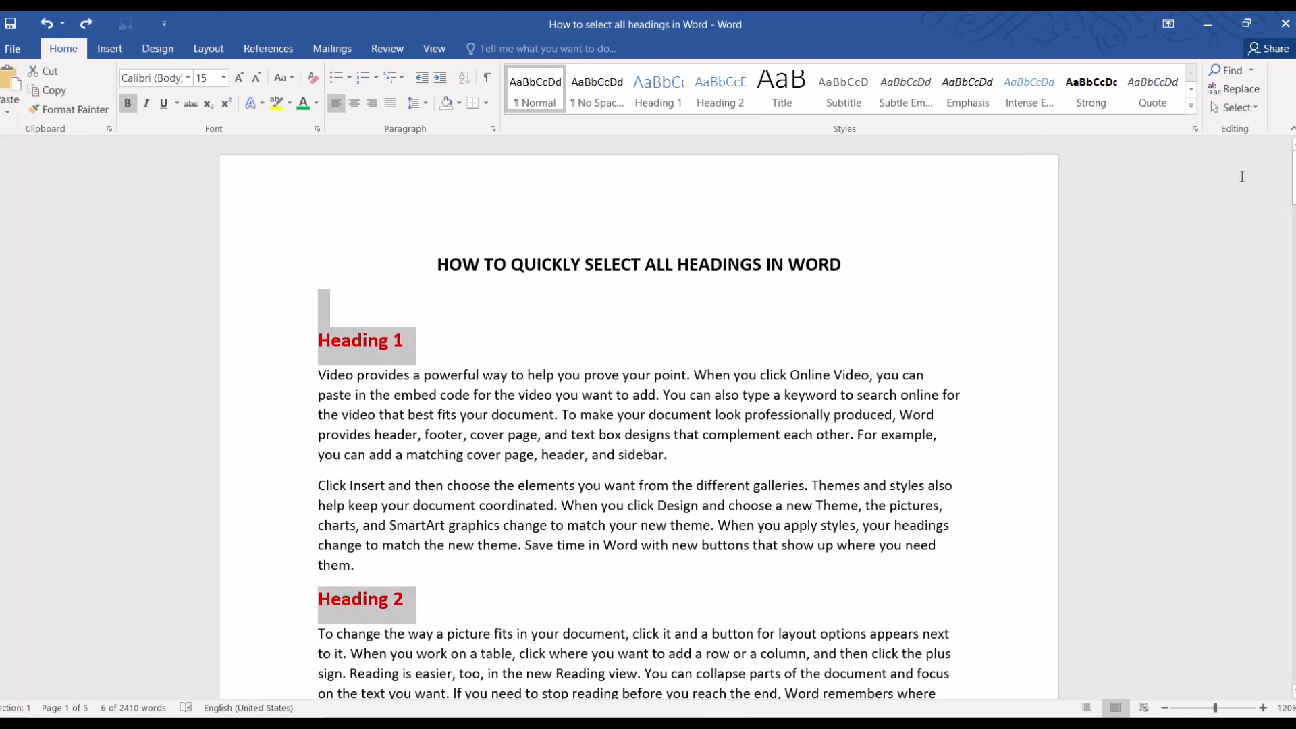
pyautogui.moveTo(494, 123)
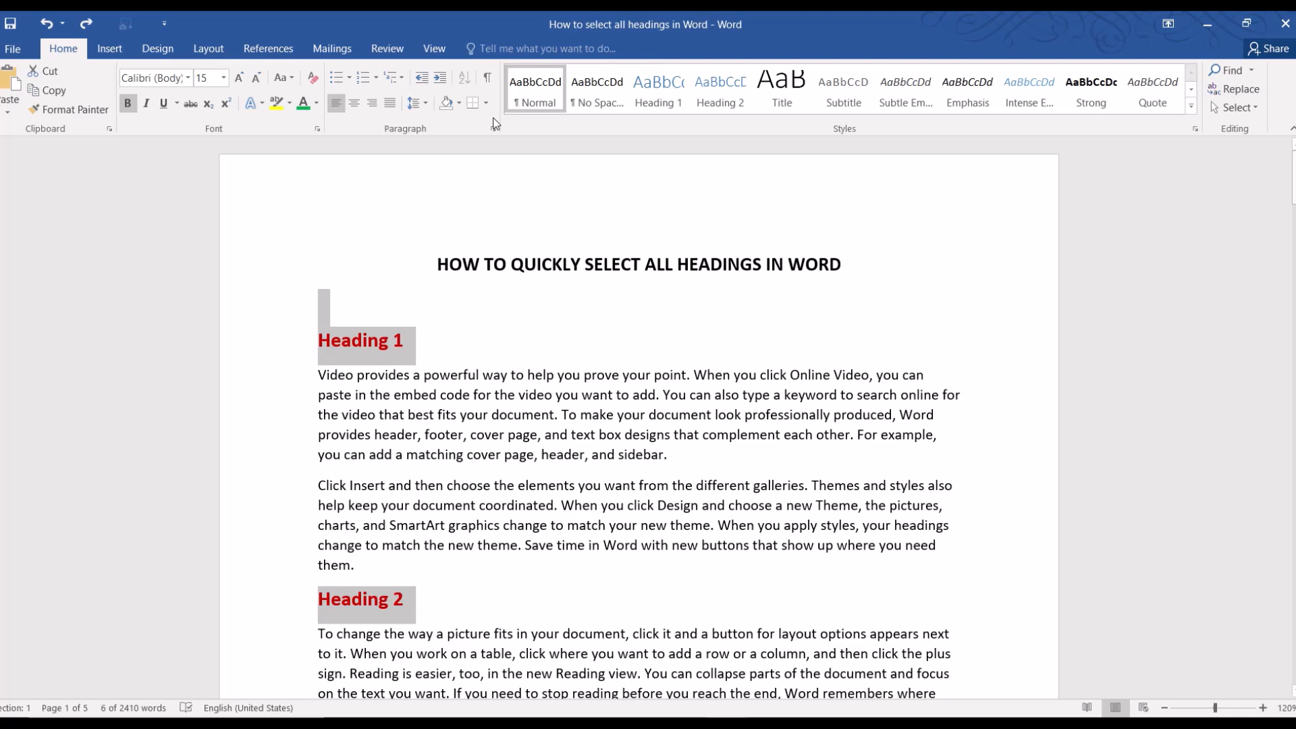
pyautogui.click(303, 103)
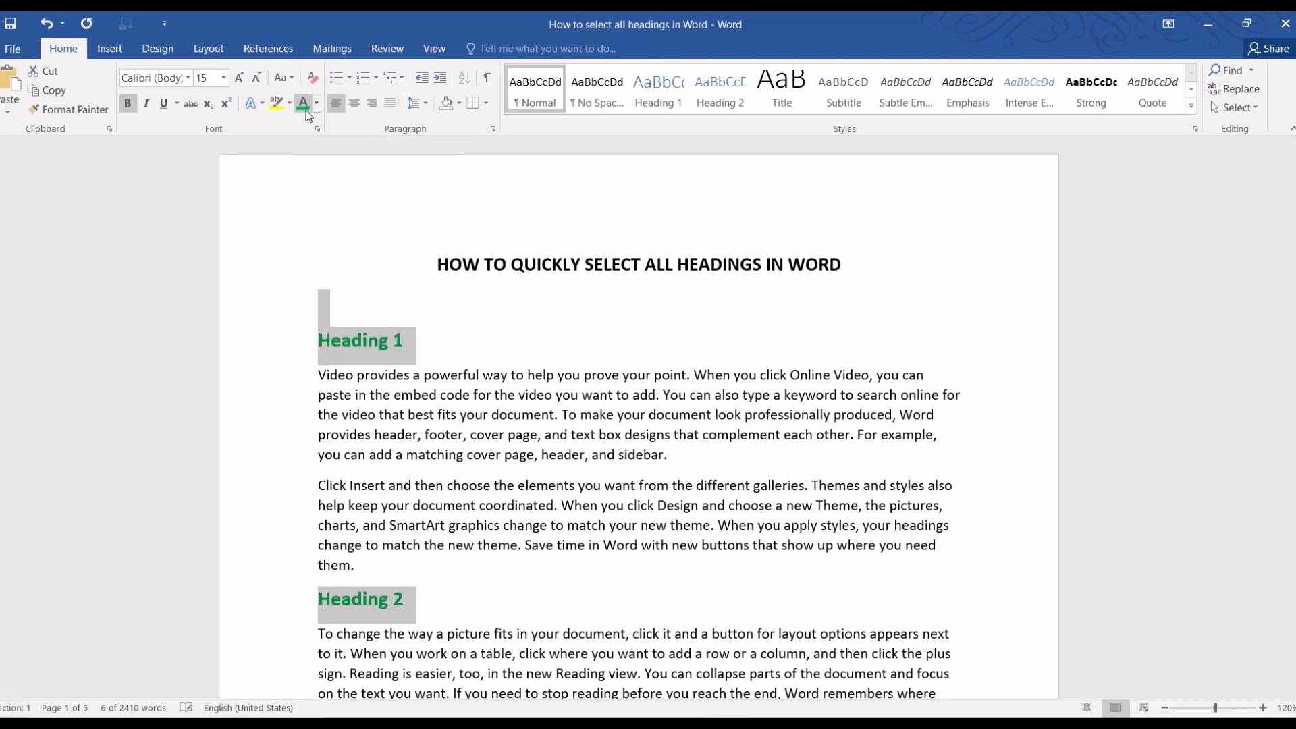
pyautogui.click(222, 78)
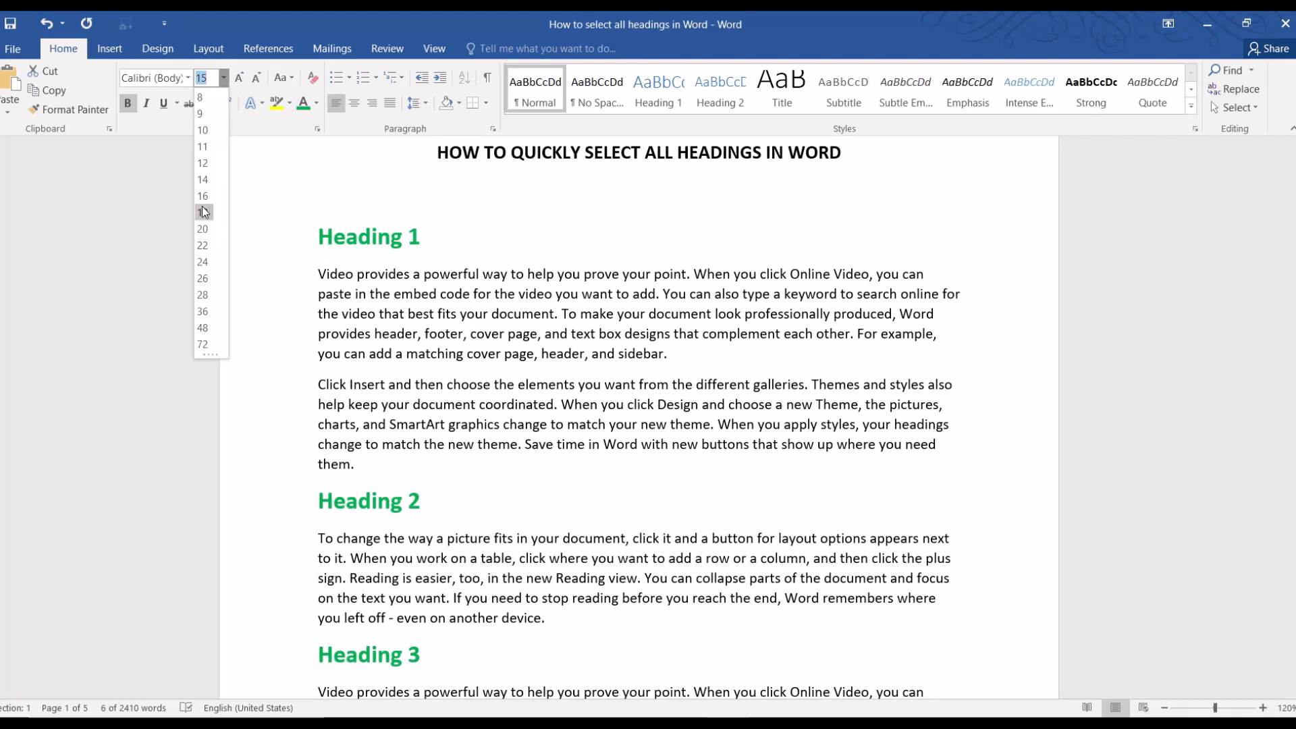
pyautogui.click(203, 211)
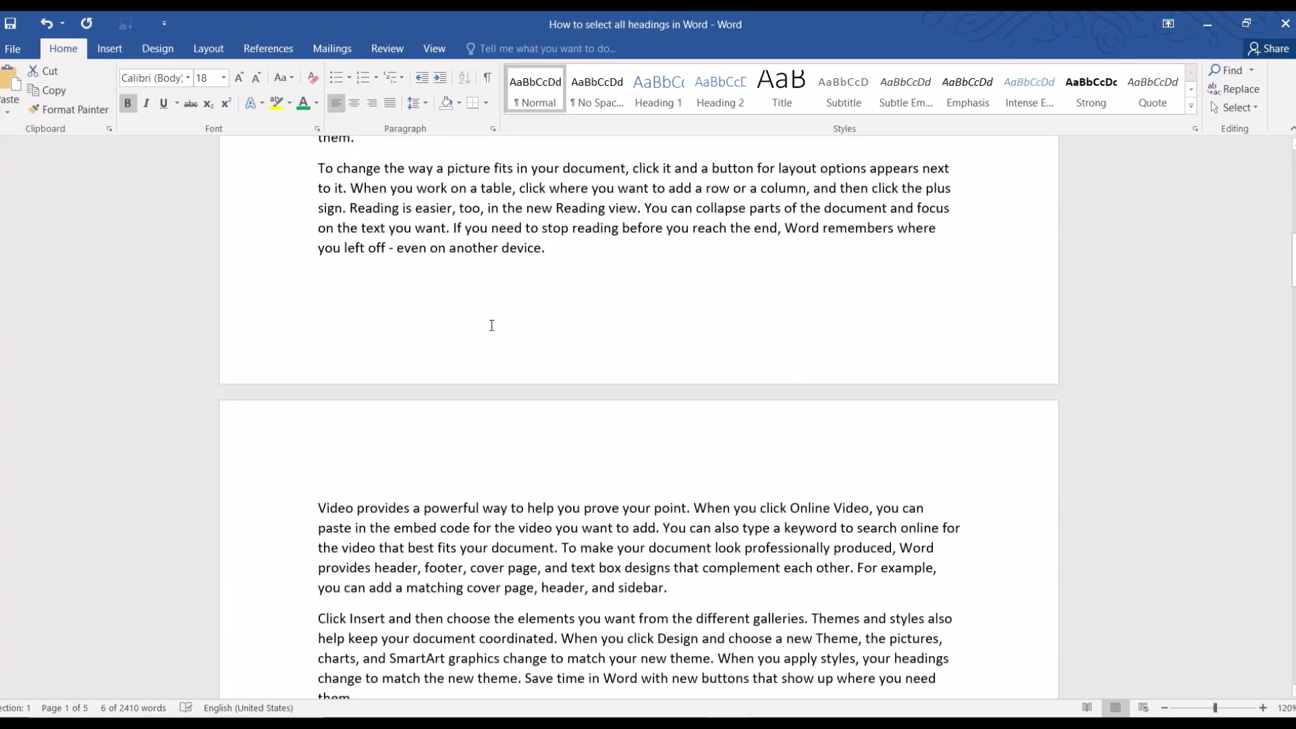
# Step: Move to page 2 and place the cursor in its blue Heading 1 title
pyautogui.scroll(-3)
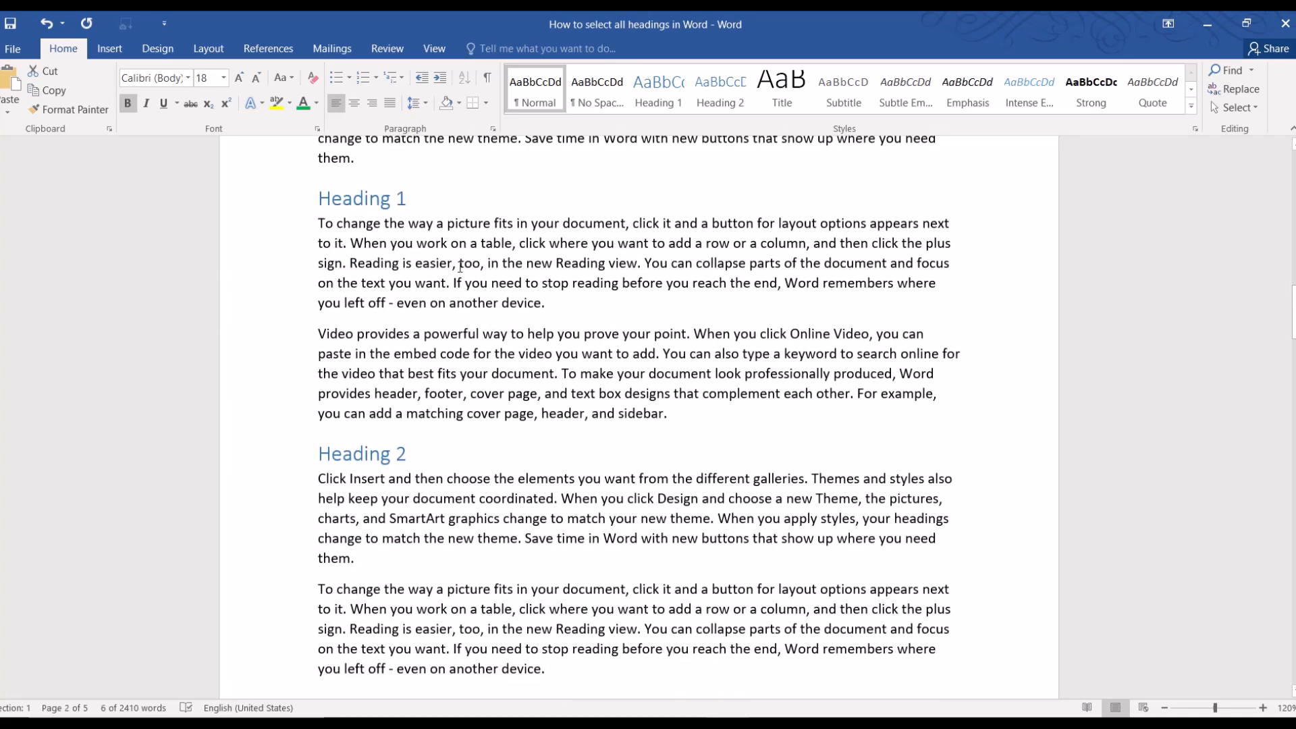
pyautogui.click(380, 203)
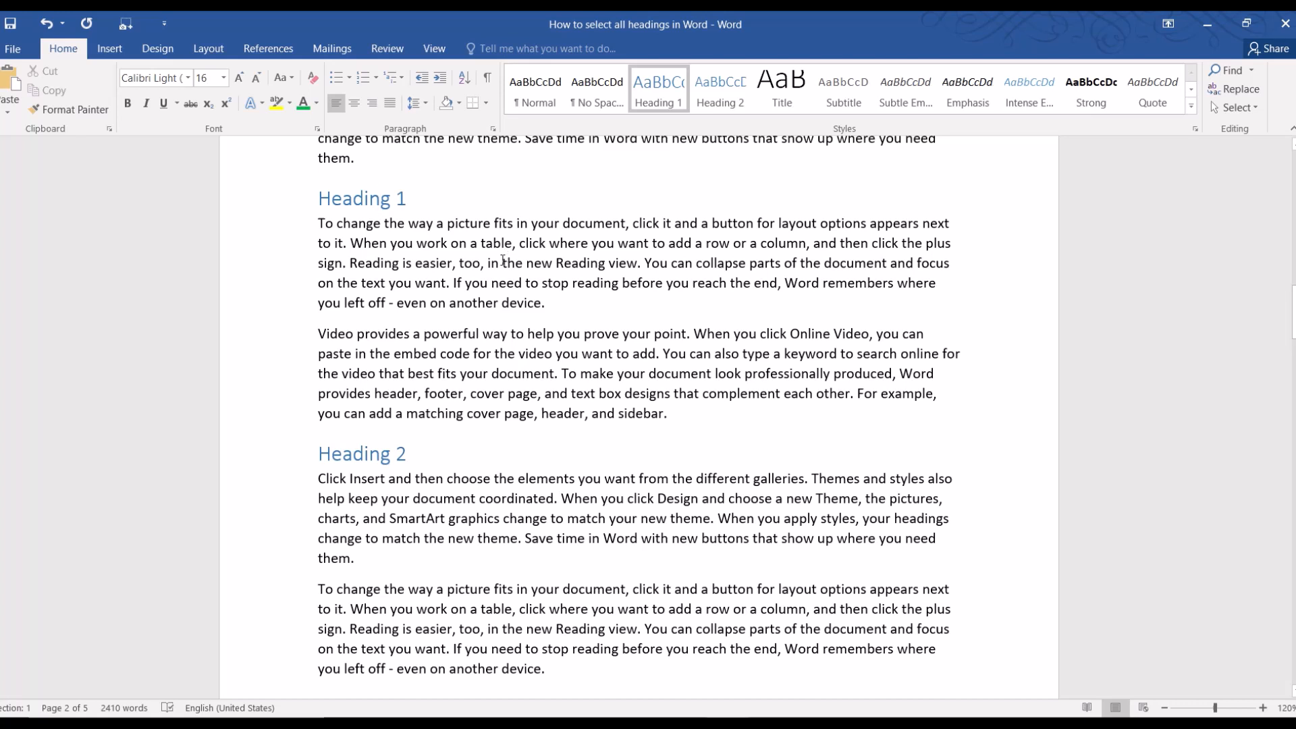
pyautogui.moveTo(1240, 89)
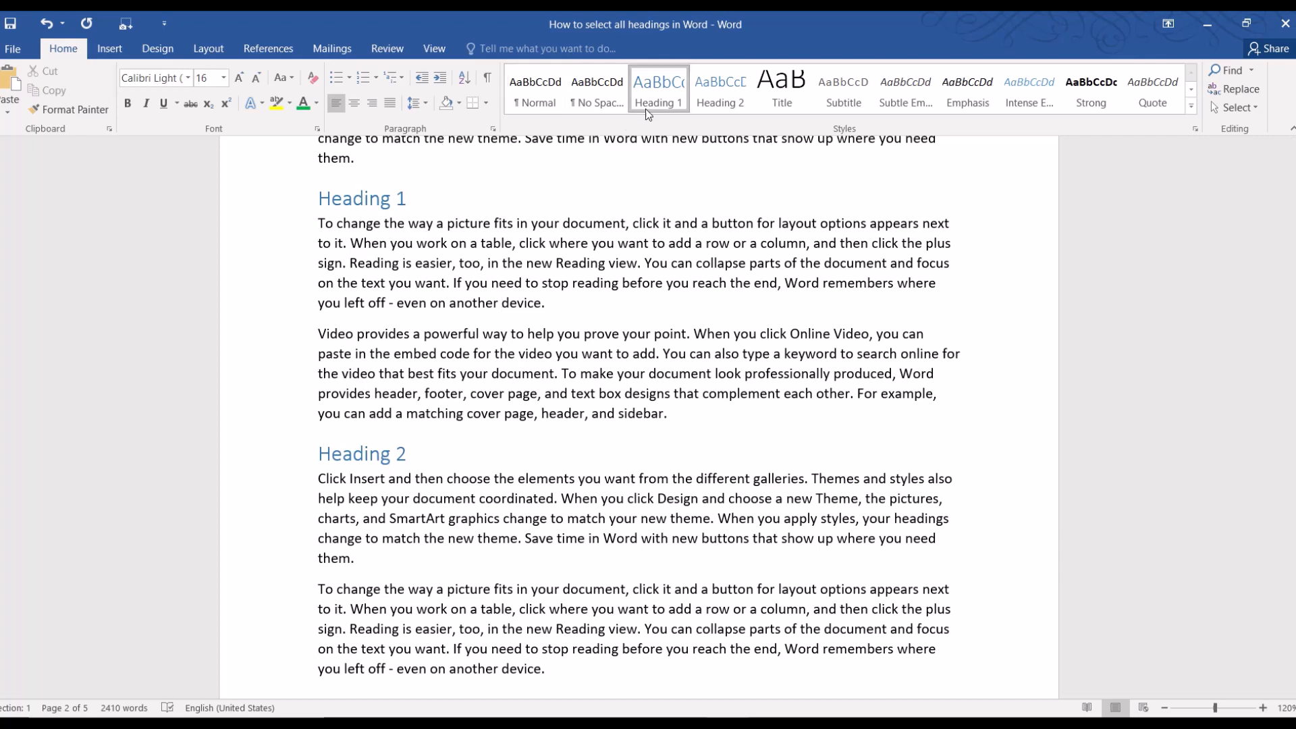
# Step: Select all 3 instances of the Heading 1 style from the Styles gallery
pyautogui.rightClick(657, 87)
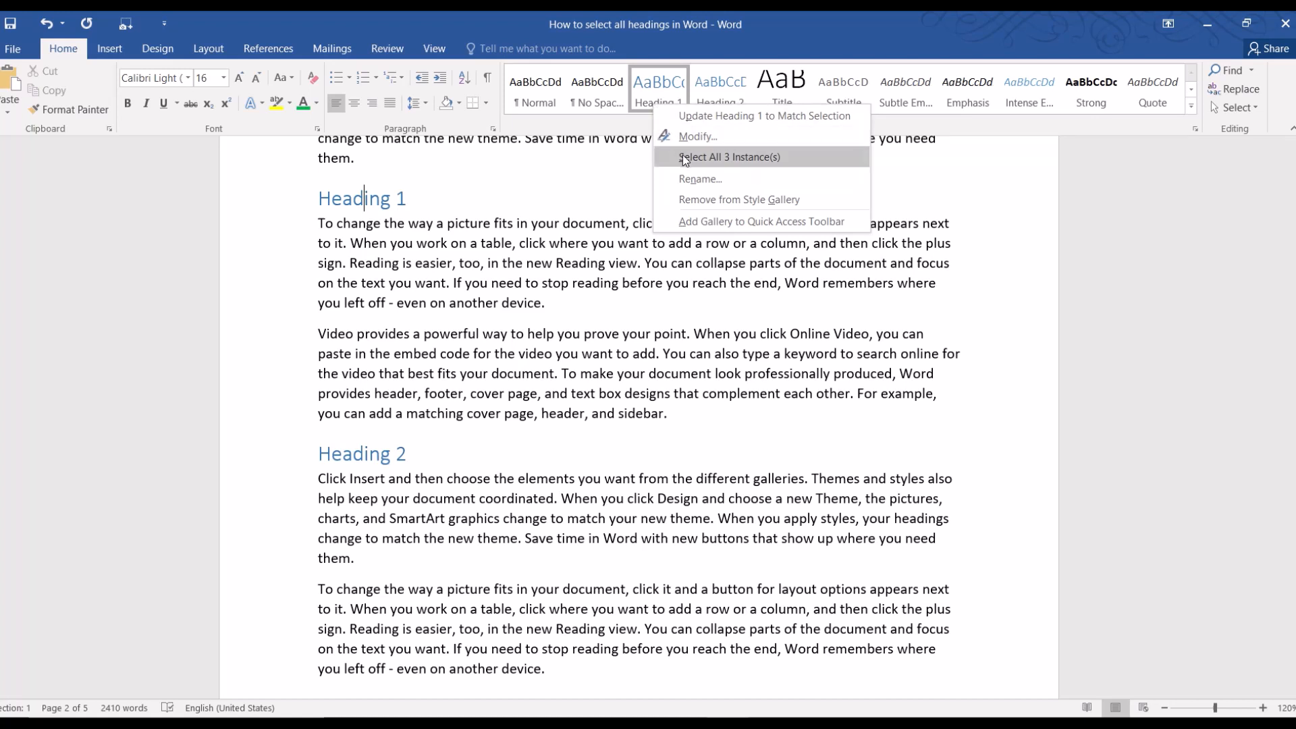
pyautogui.click(729, 157)
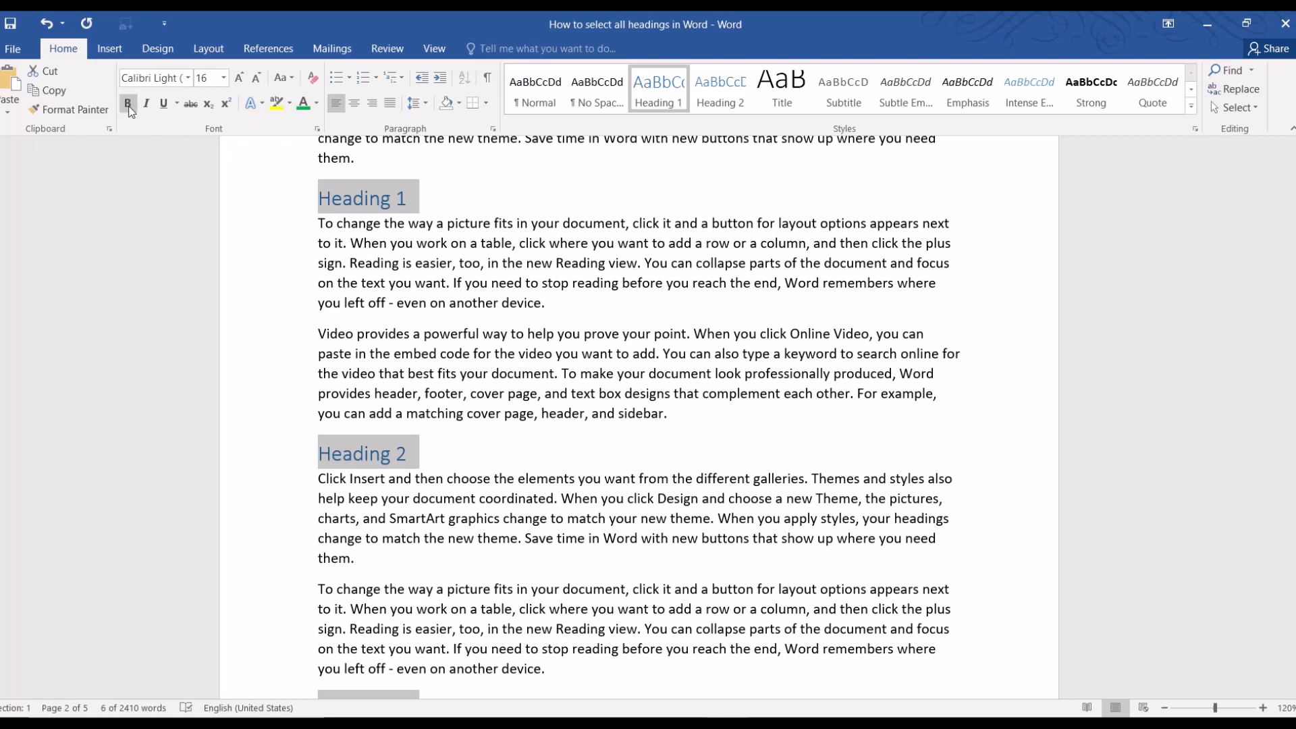
pyautogui.moveTo(303, 103)
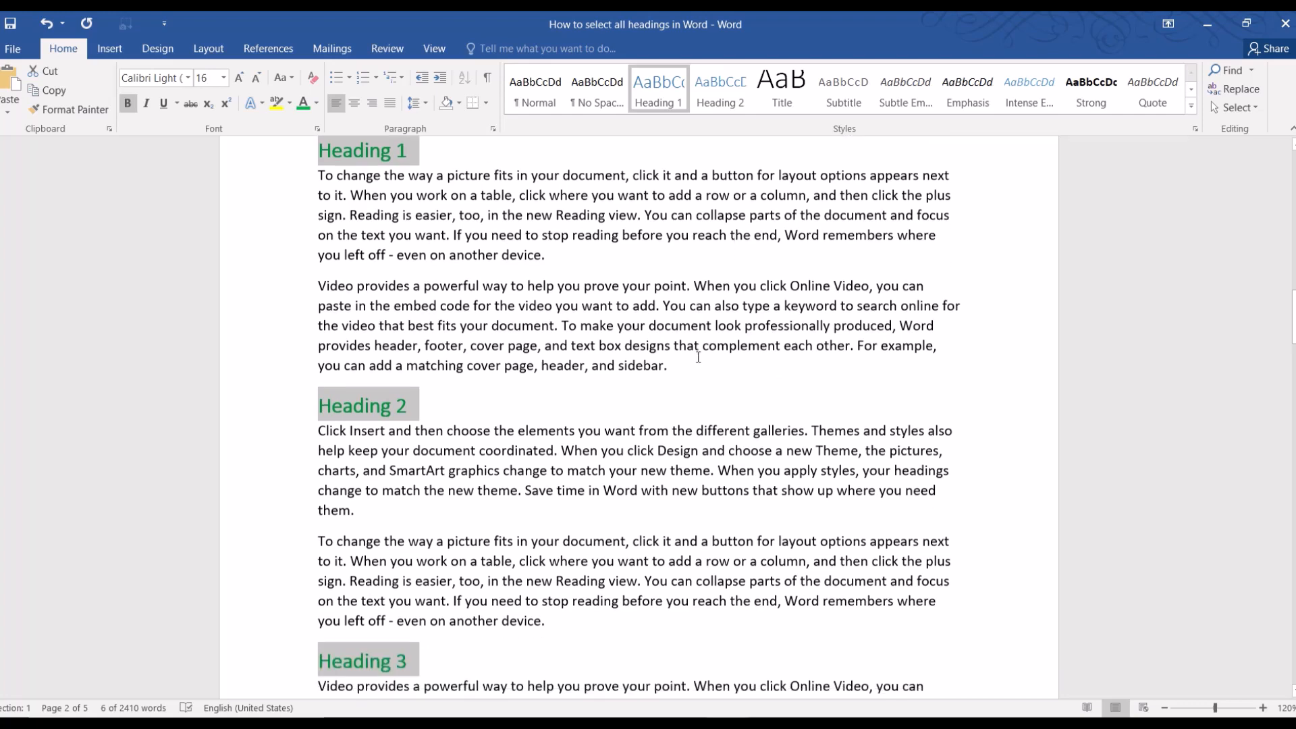
pyautogui.scroll(-3)
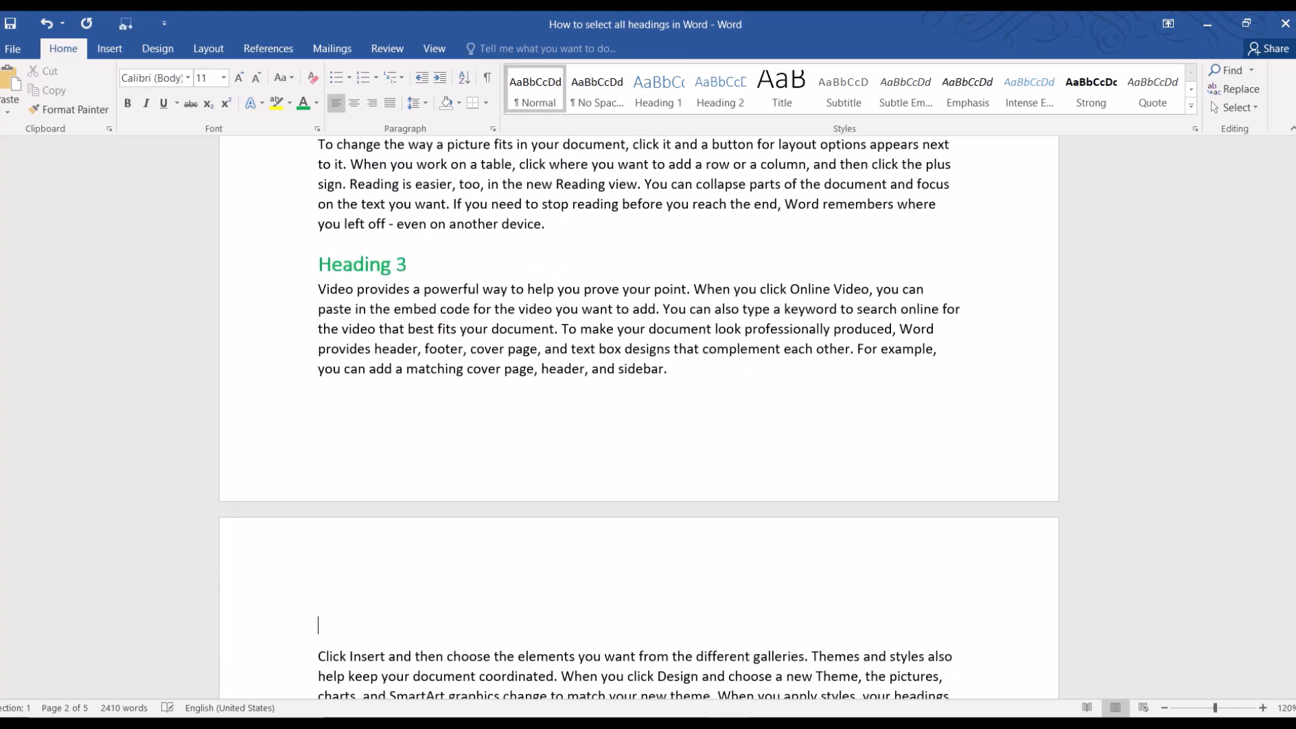
pyautogui.write('He')
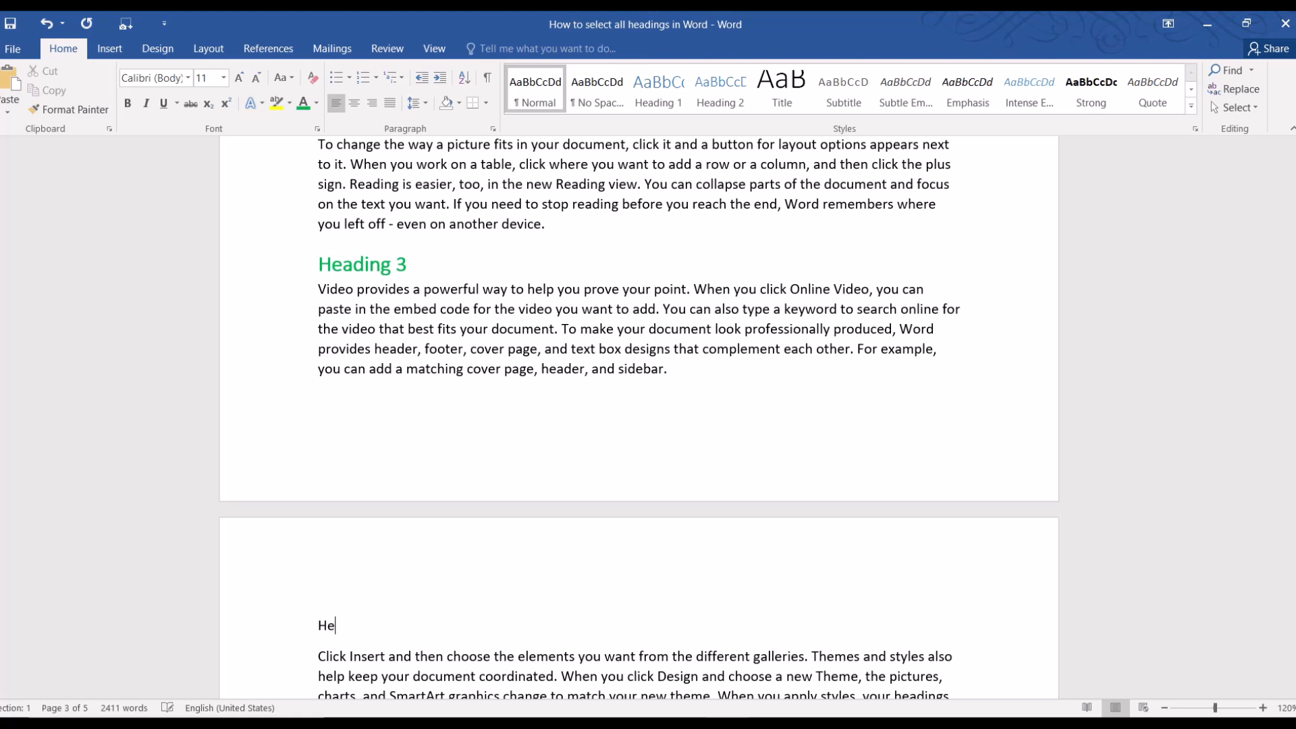
pyautogui.write('ading 4')
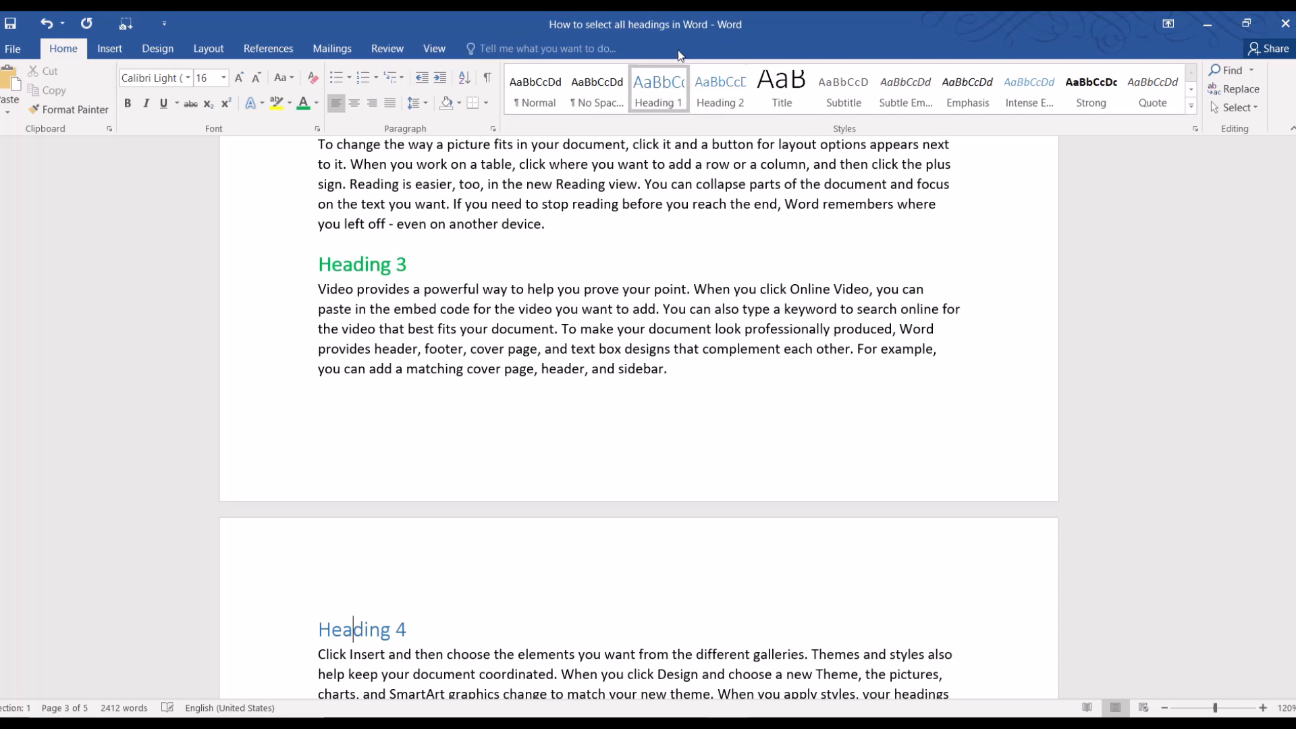
pyautogui.moveTo(358, 637)
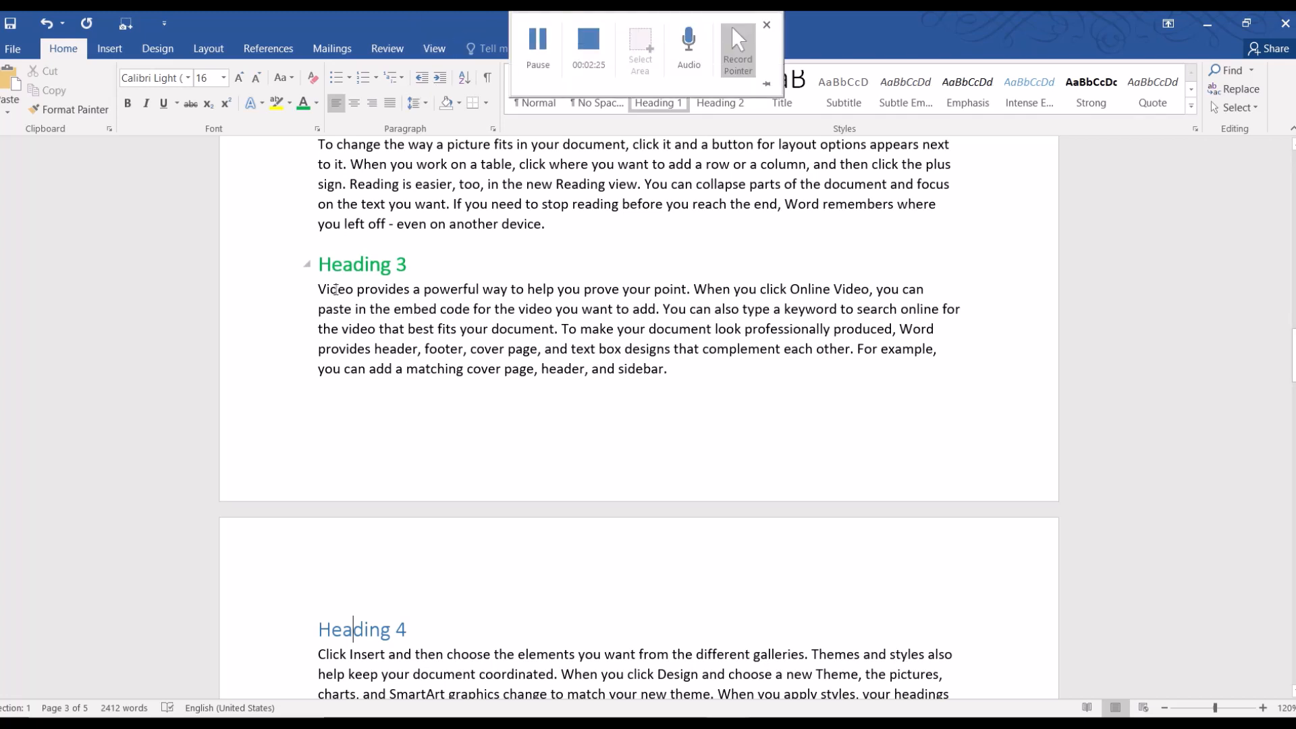
pyautogui.click(766, 25)
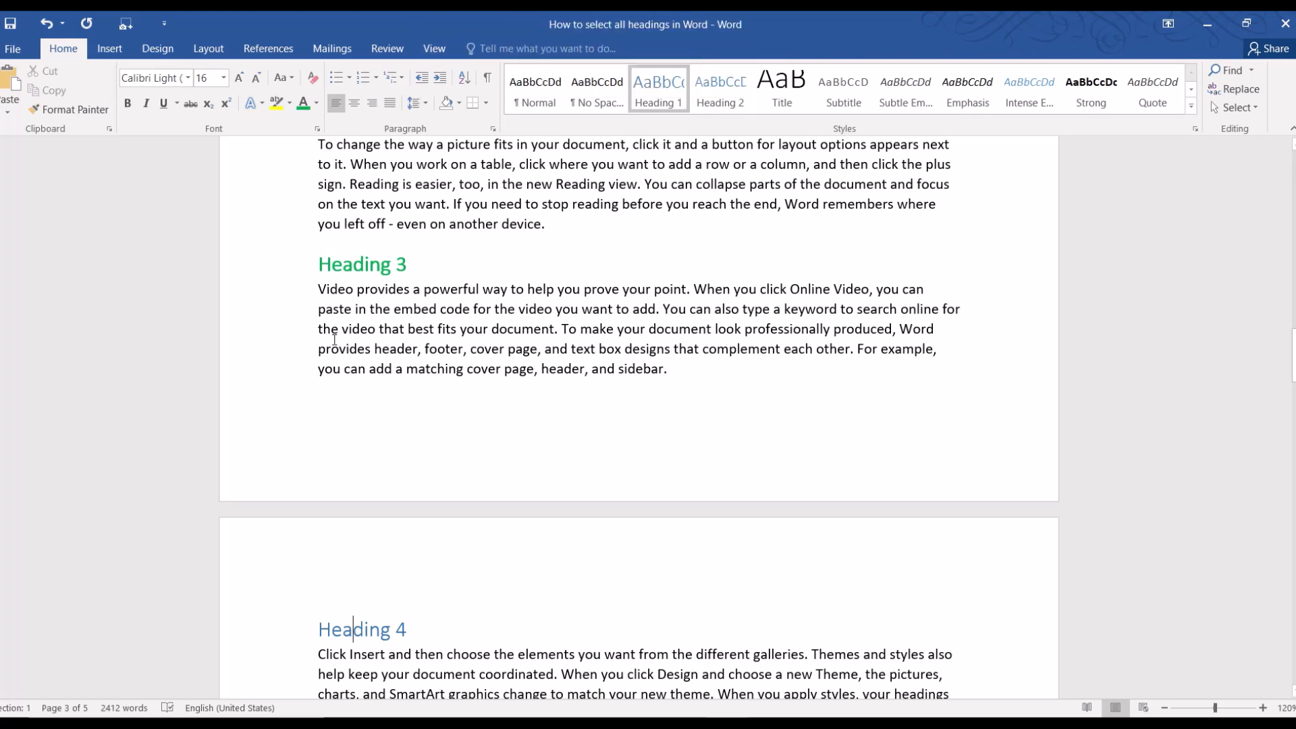
pyautogui.moveTo(554, 180)
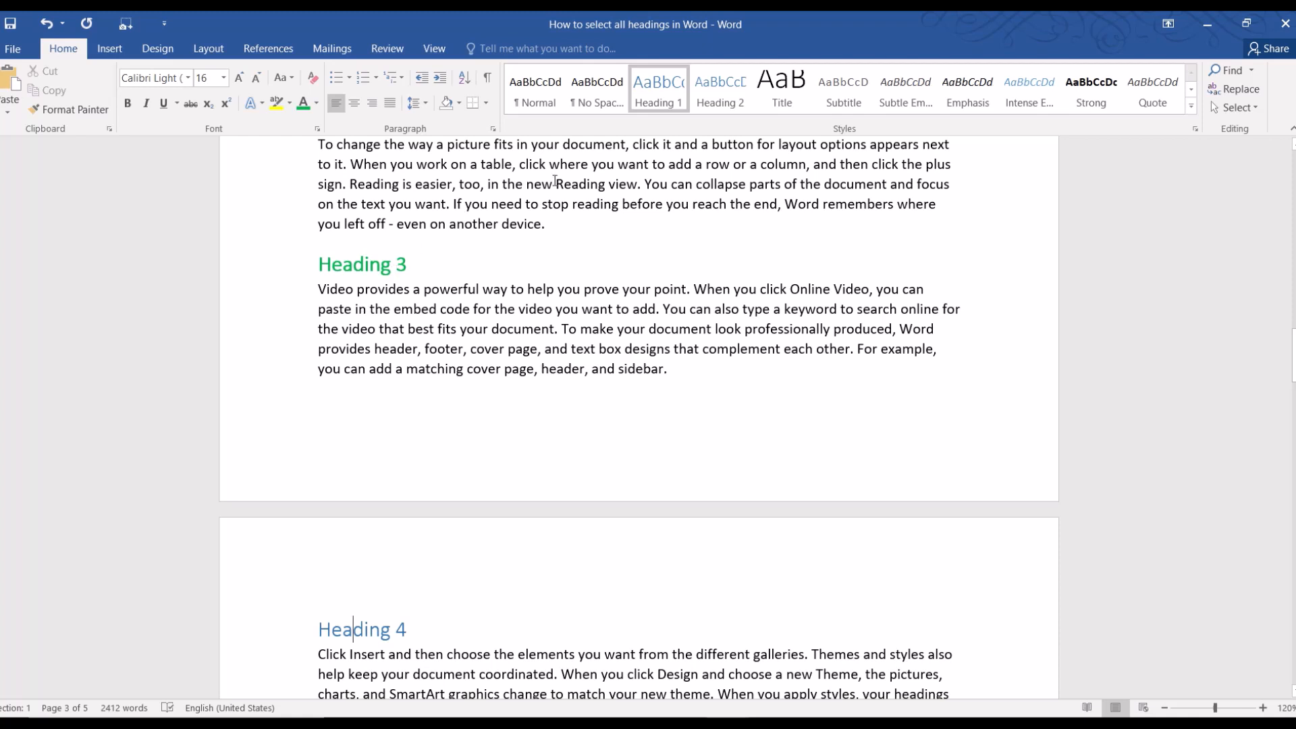
pyautogui.moveTo(659, 89)
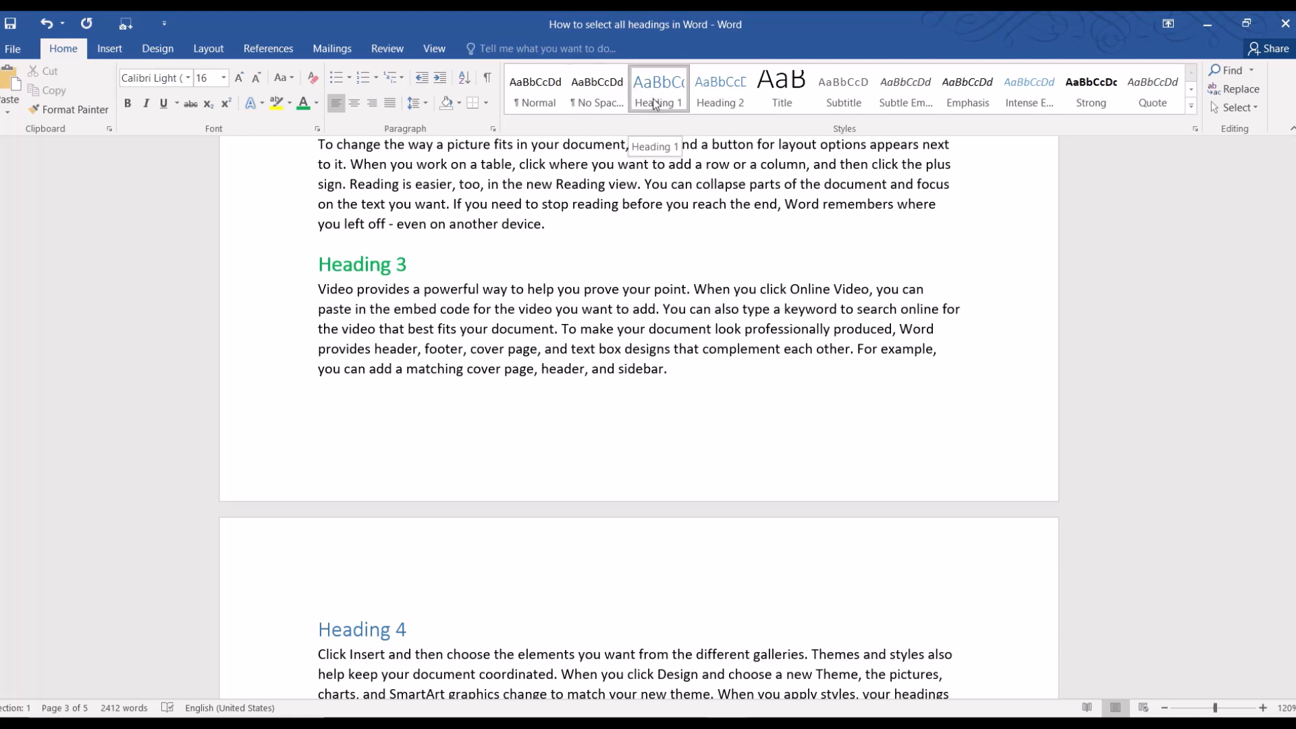
pyautogui.moveTo(411, 343)
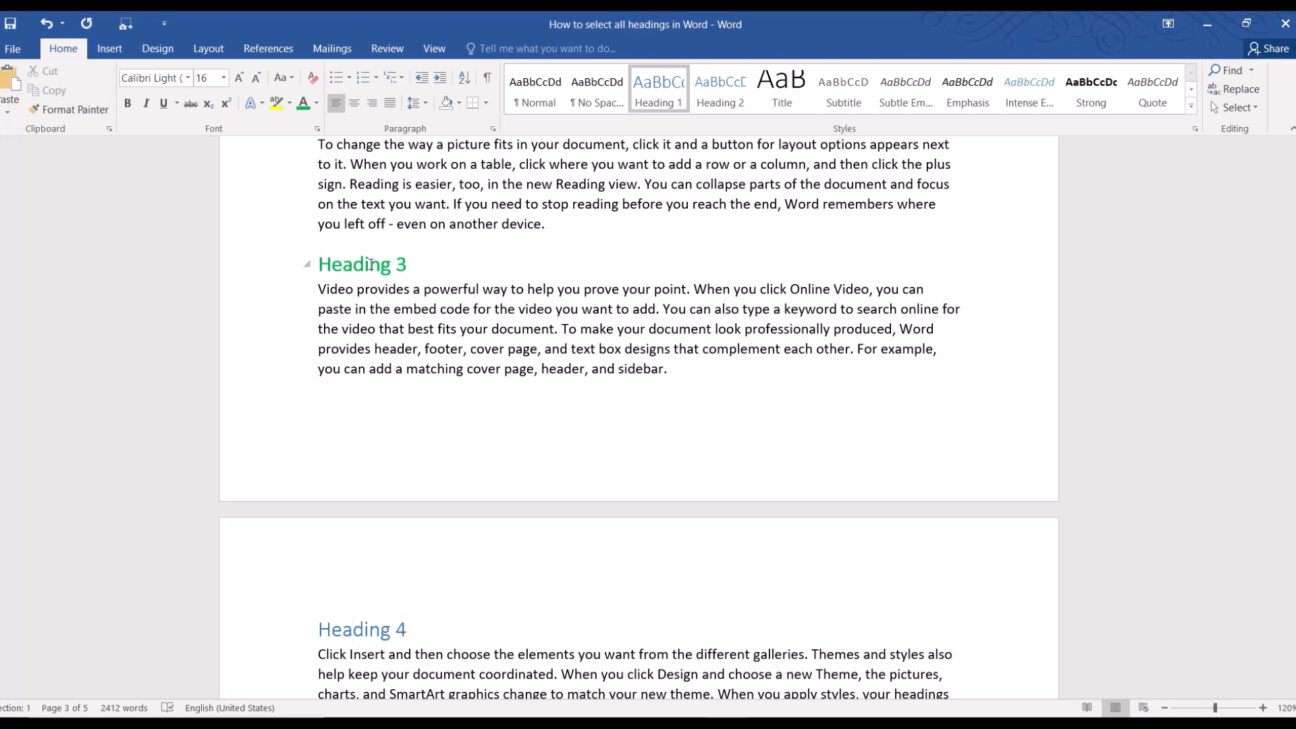
pyautogui.moveTo(658, 89)
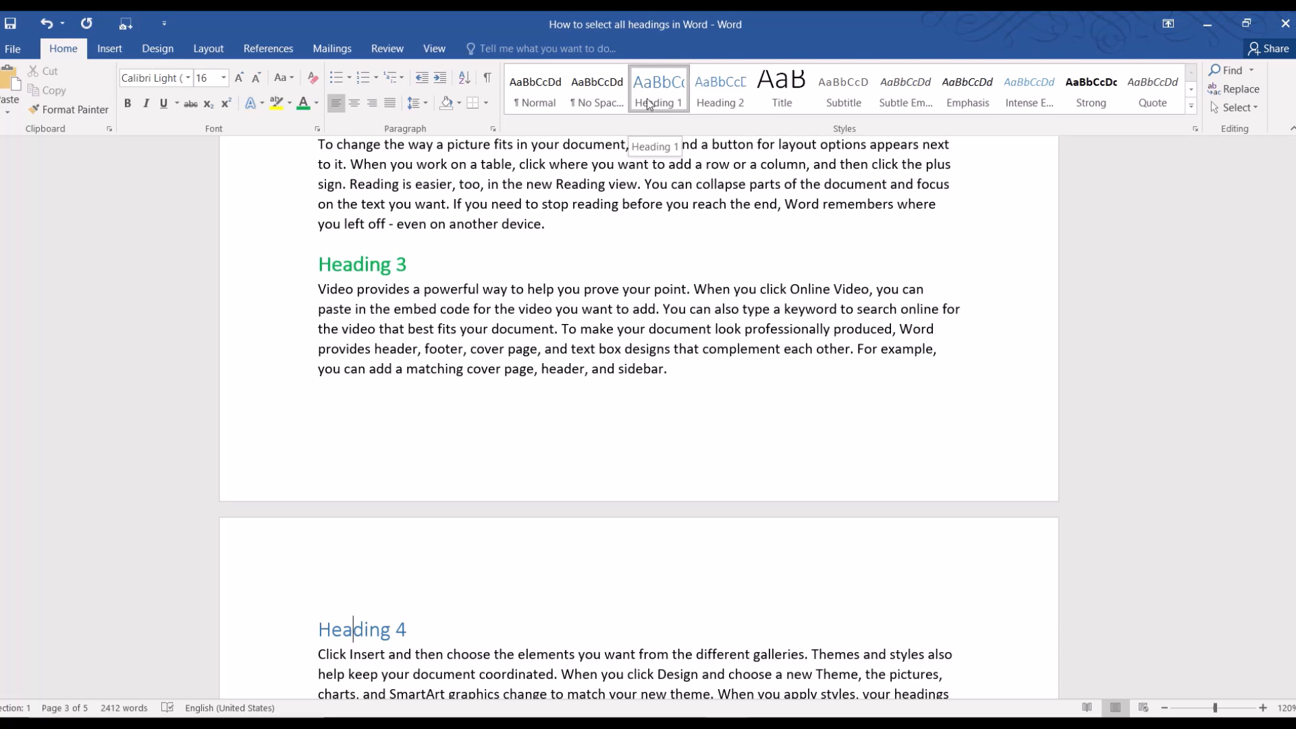
# Step: Modify the Heading 1 style to red font and save it for new documents based on this template
pyautogui.rightClick(656, 89)
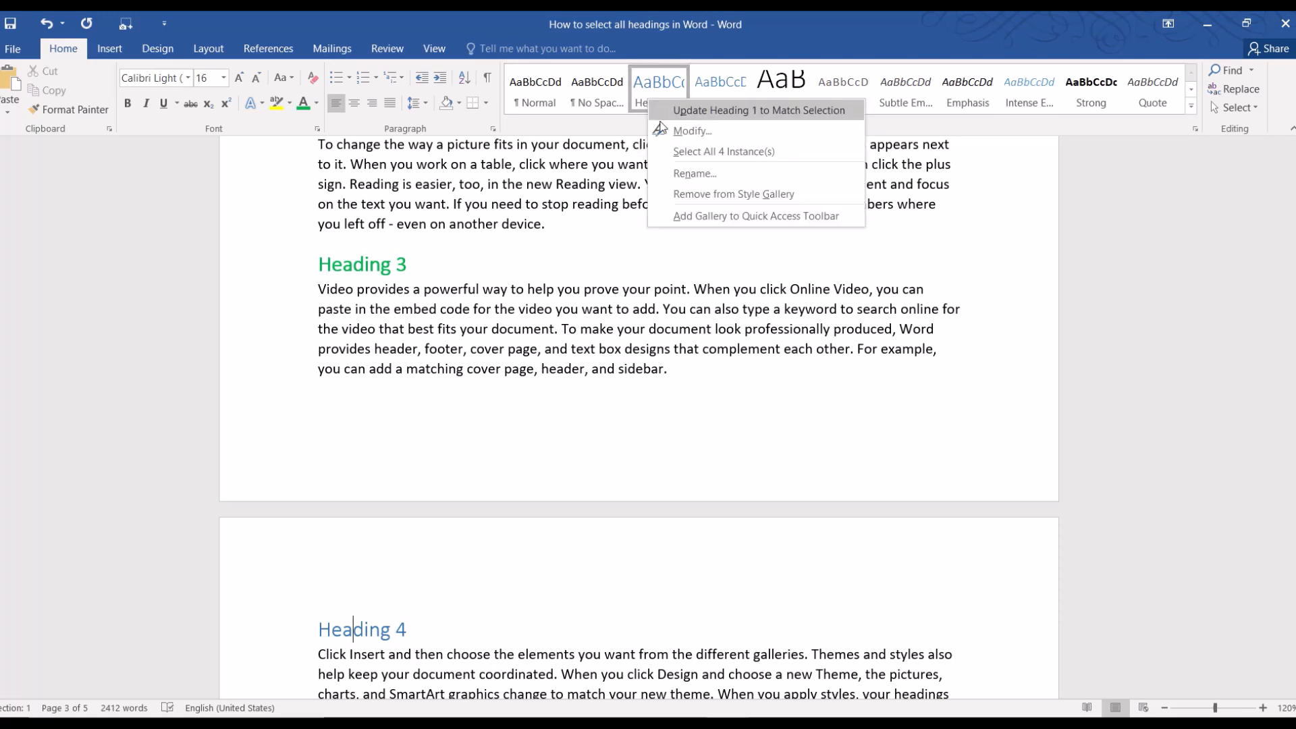
pyautogui.moveTo(692, 130)
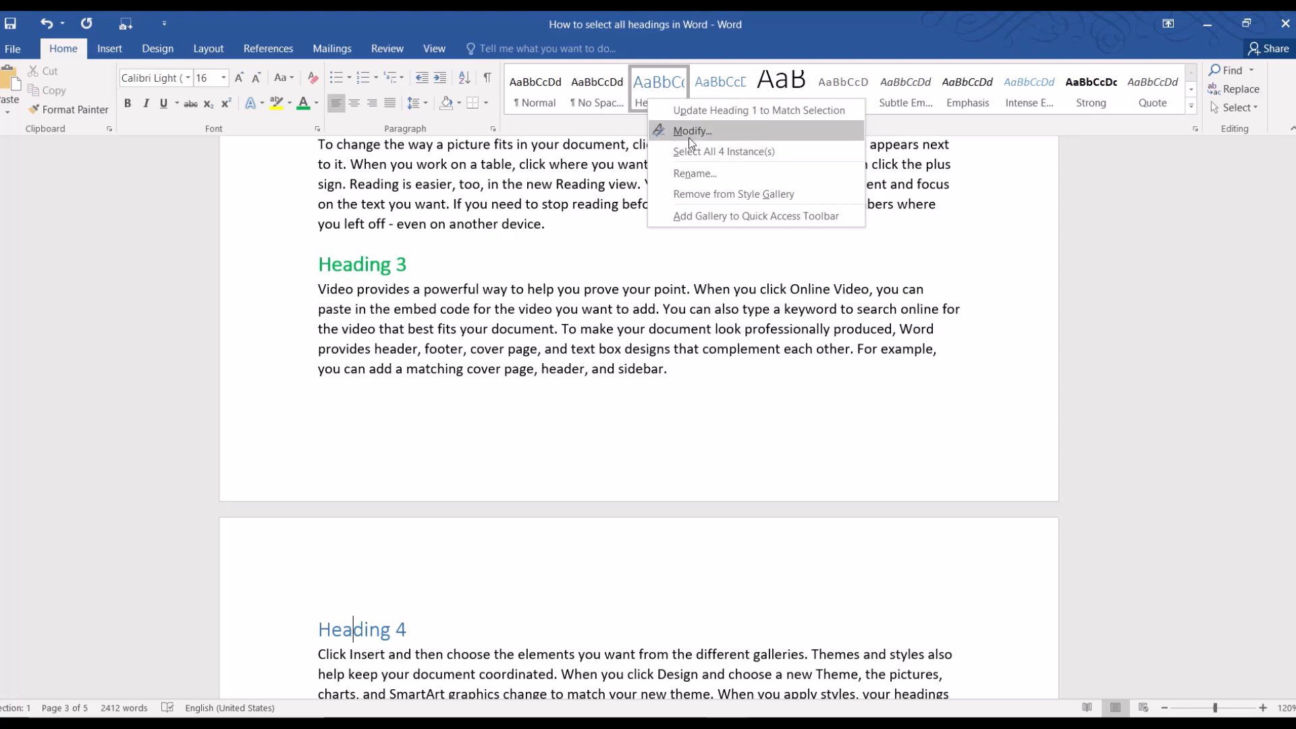
pyautogui.click(692, 129)
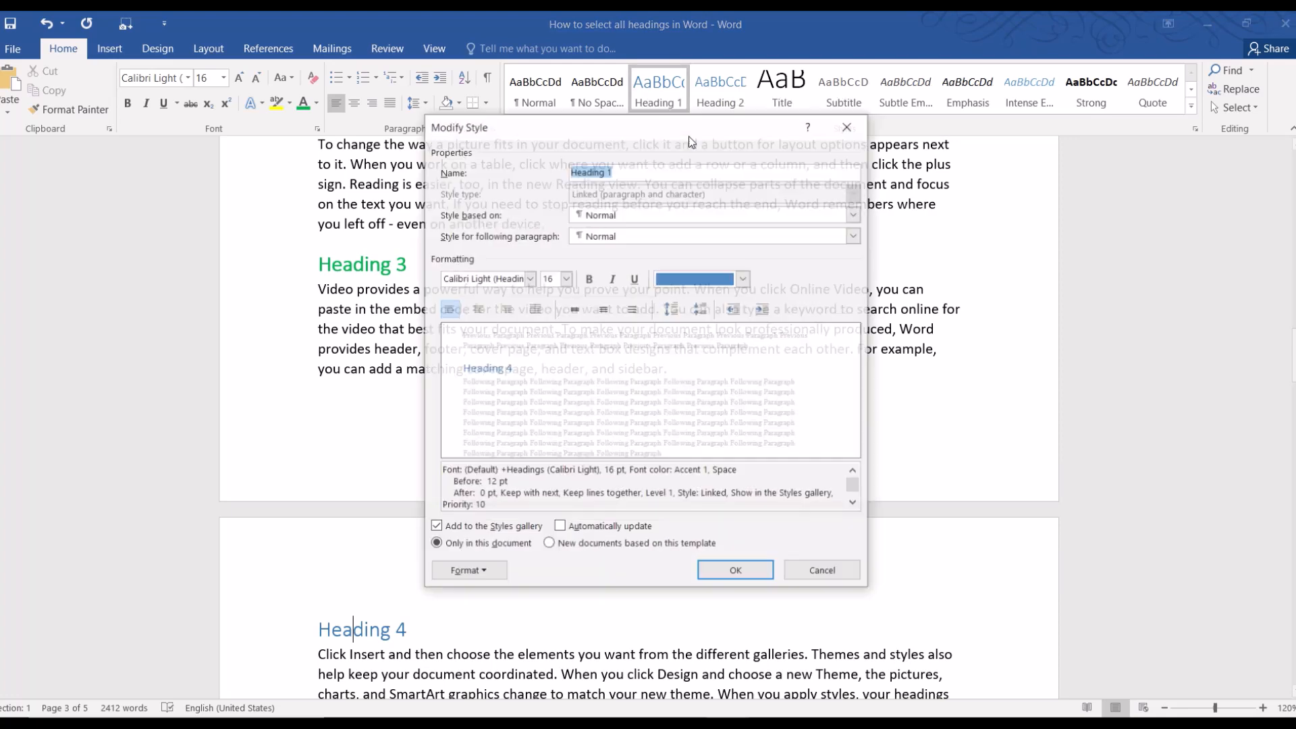
pyautogui.click(742, 279)
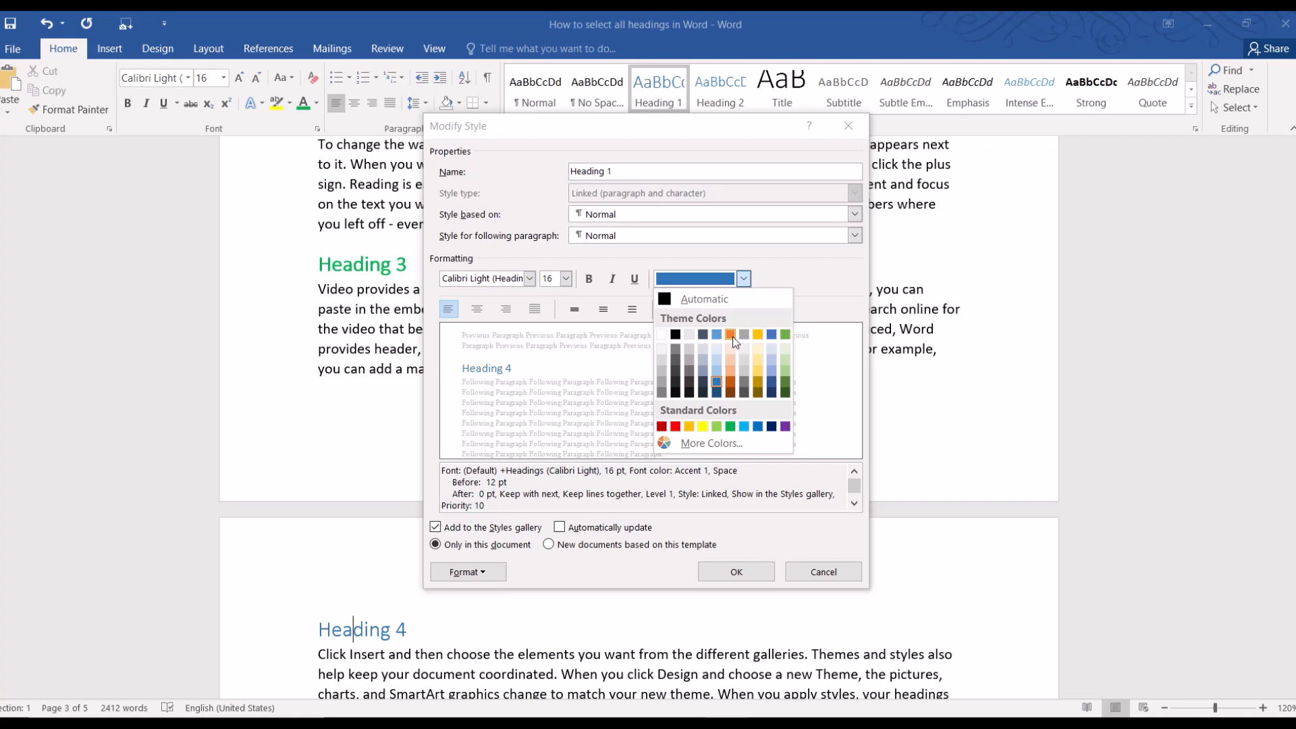
pyautogui.moveTo(688, 426)
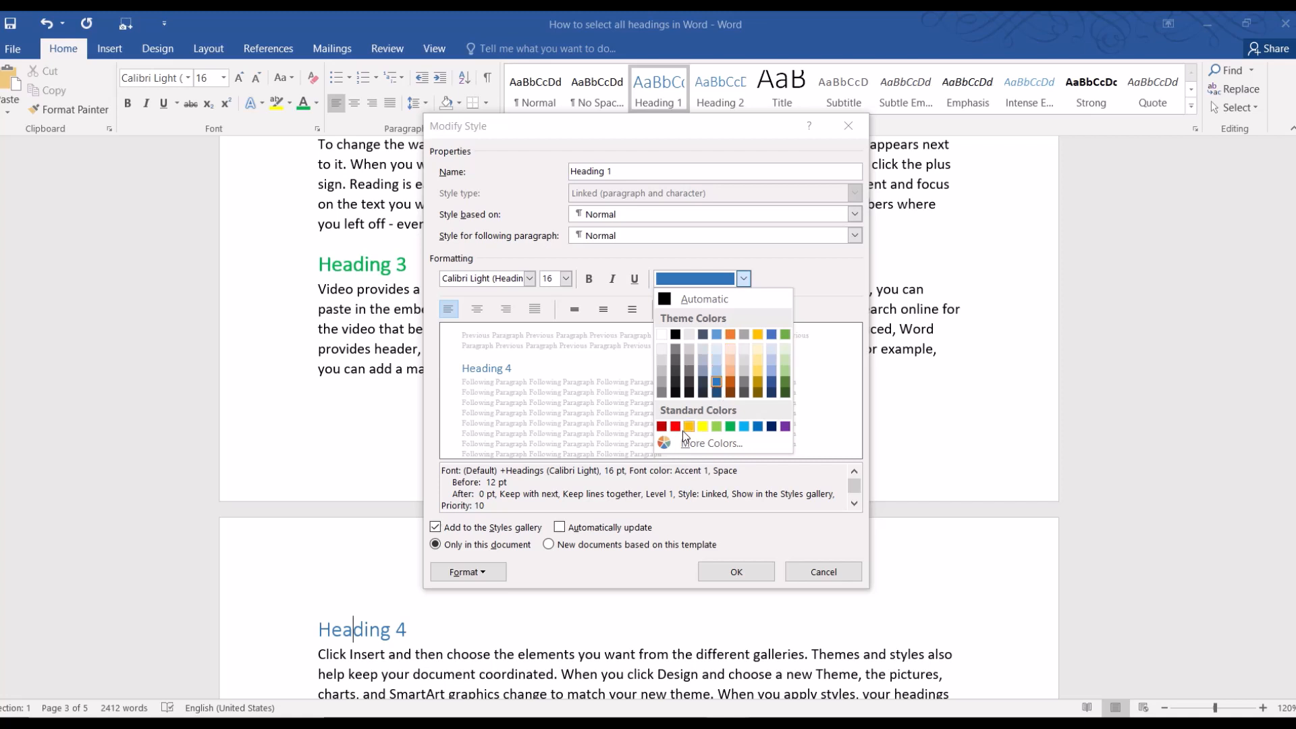
pyautogui.click(663, 426)
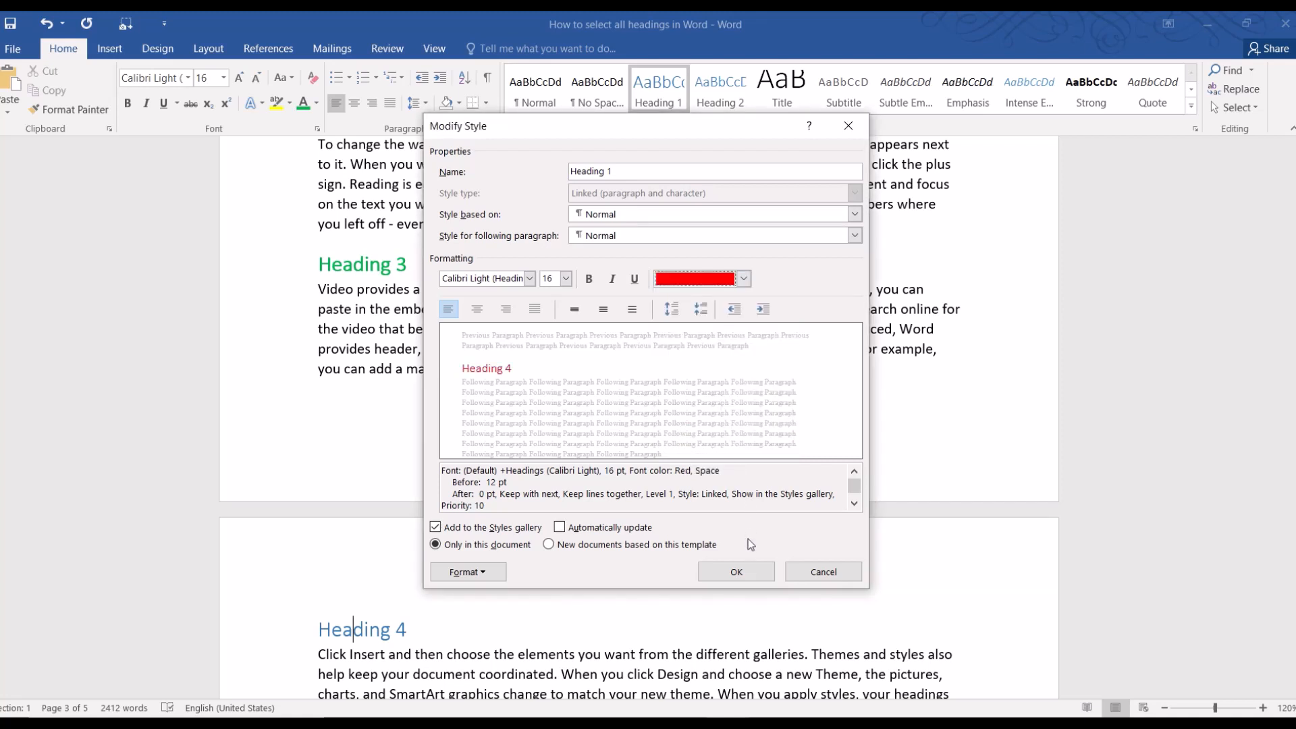
pyautogui.moveTo(745, 566)
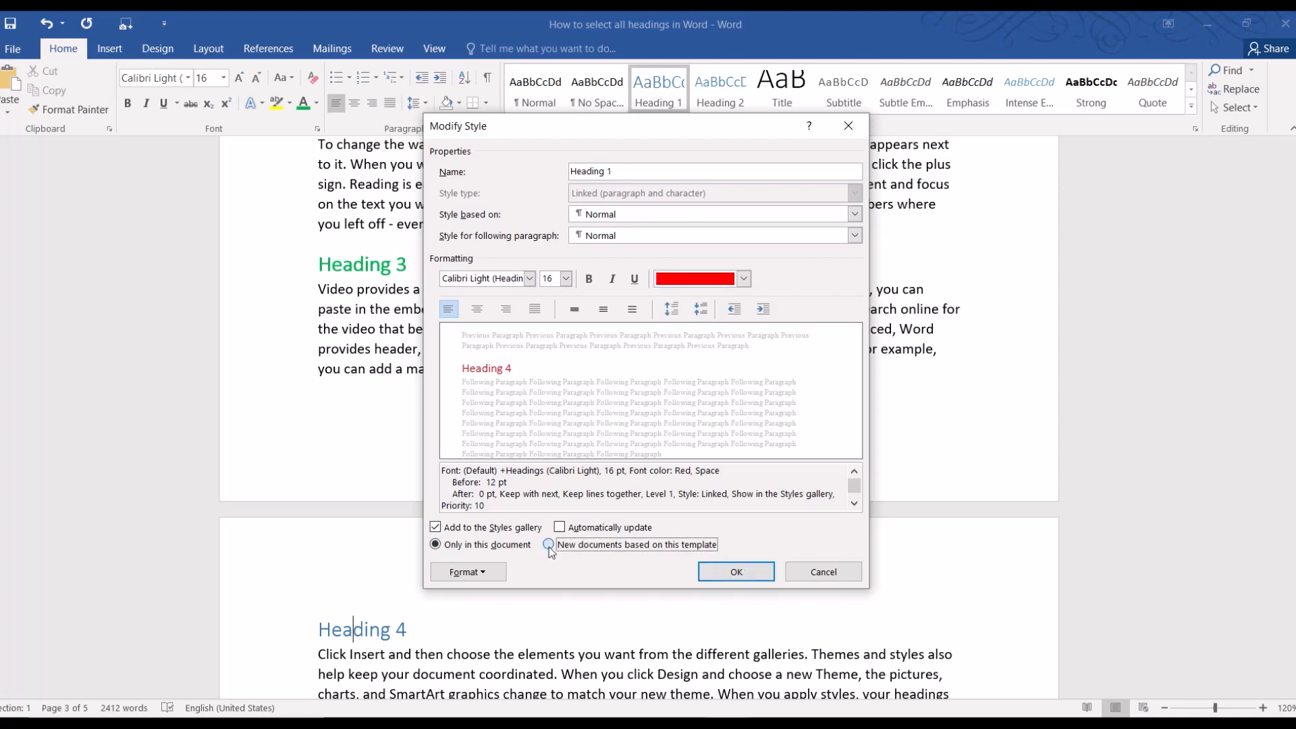
pyautogui.click(547, 544)
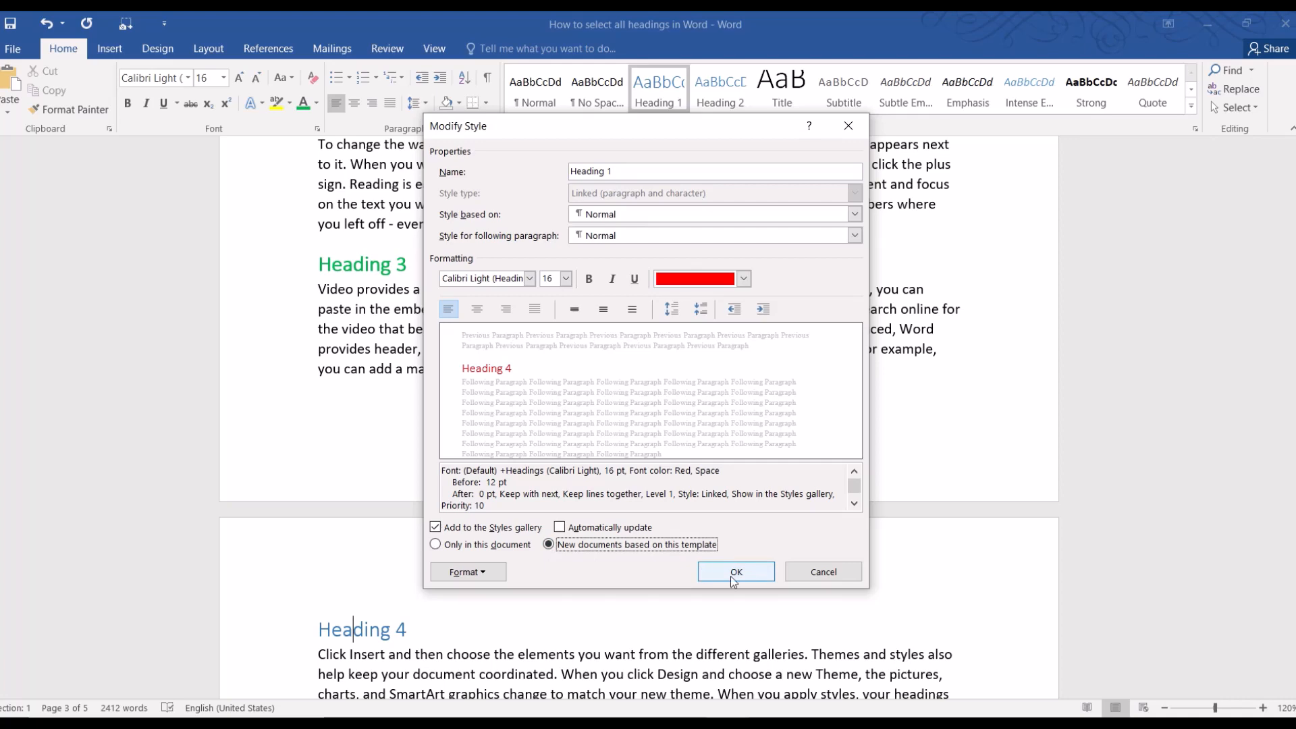
pyautogui.click(734, 572)
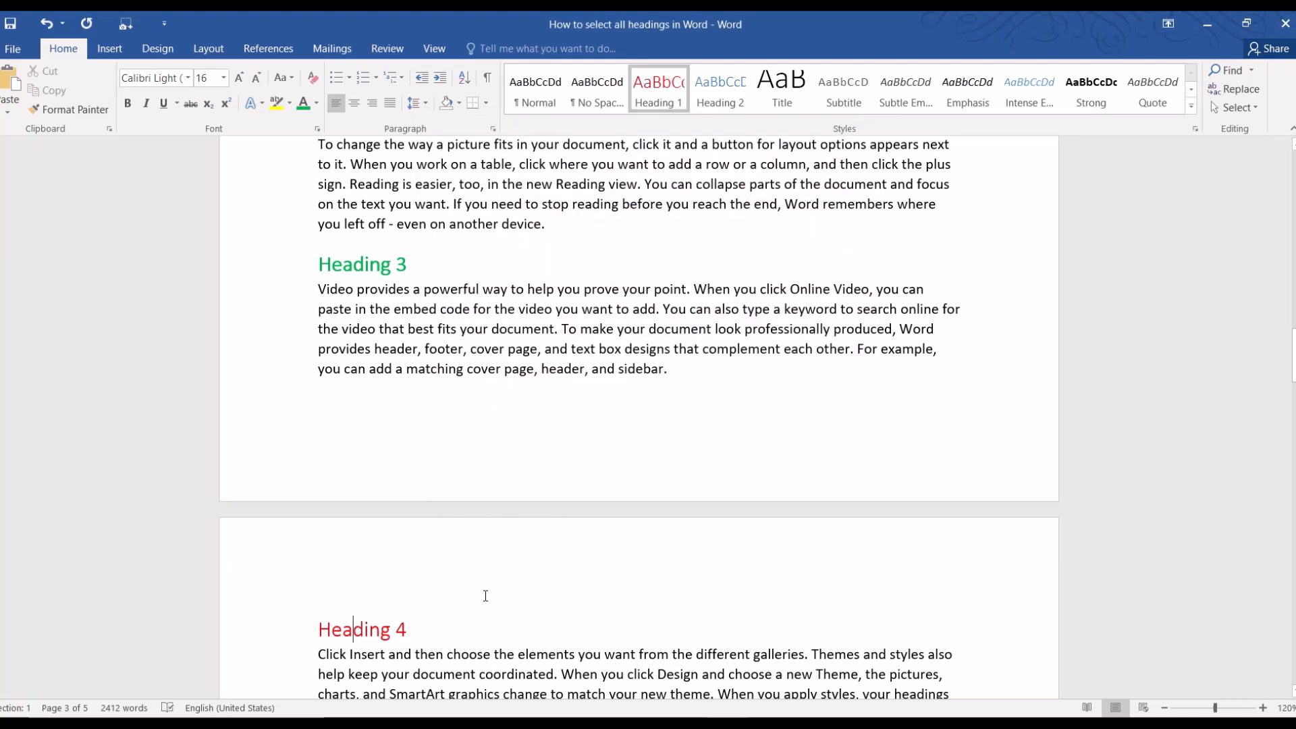
# Step: Add a new body-text paragraph reading 'Heading 5' below Heading 4's first paragraph
pyautogui.scroll(-3)
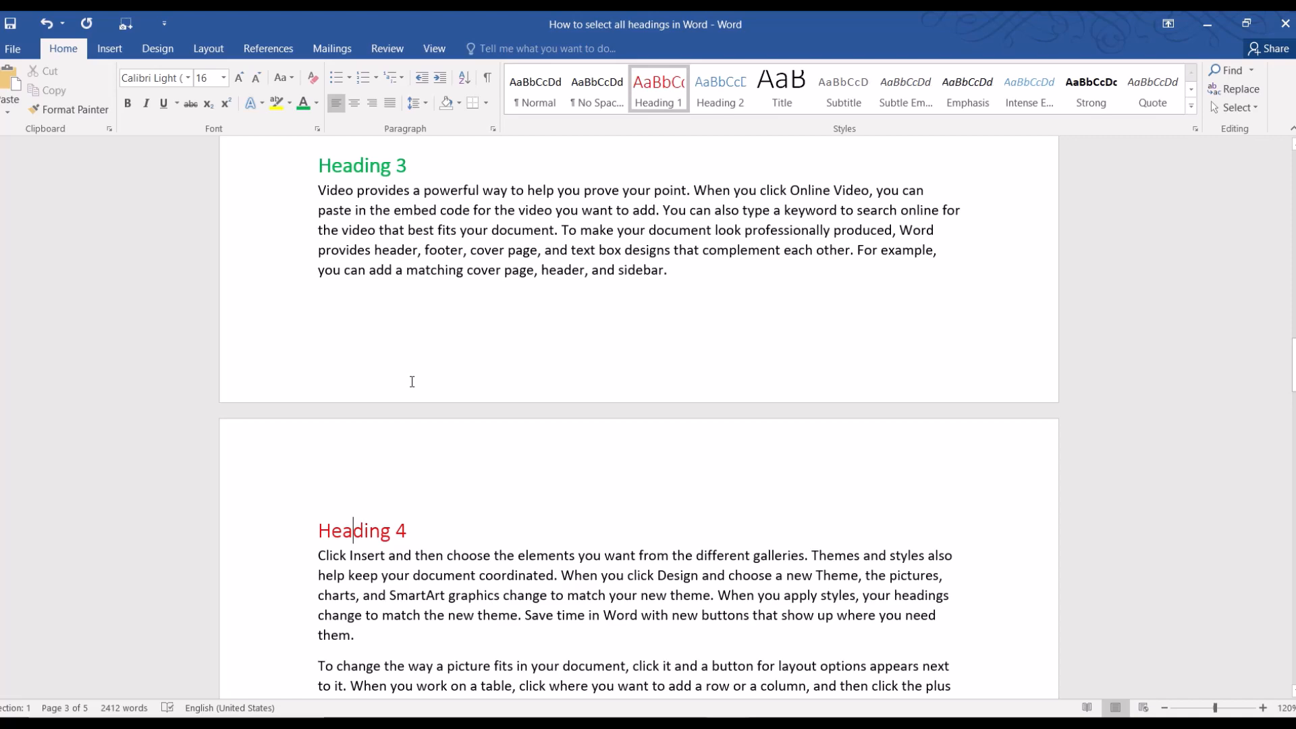
pyautogui.scroll(-3)
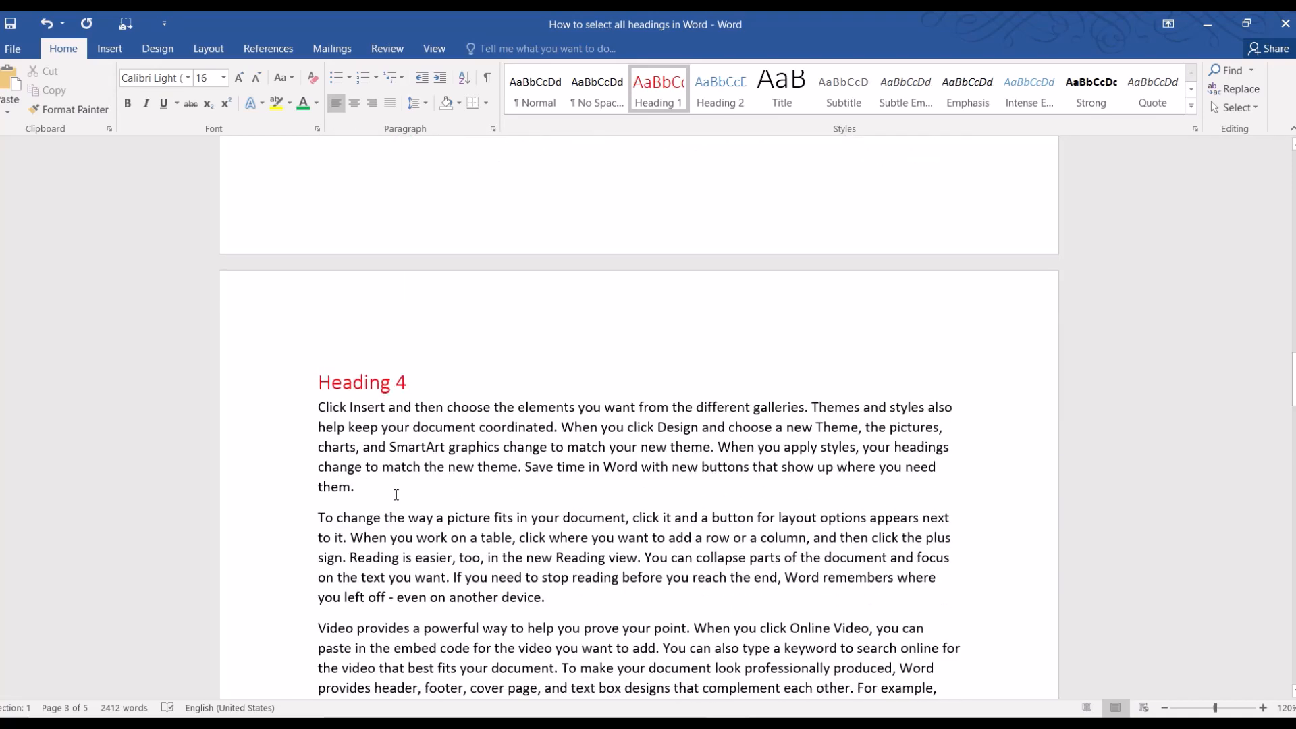
pyautogui.write('Hea')
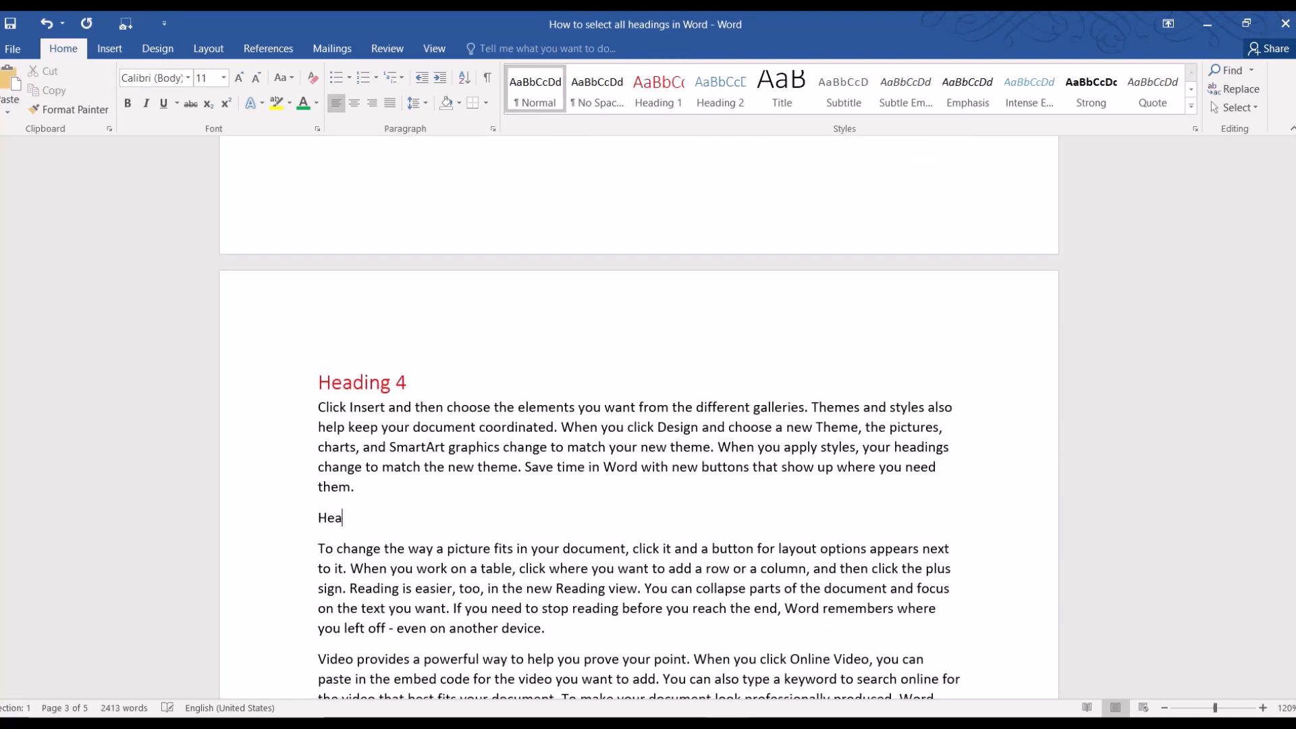
pyautogui.write('ding 5')
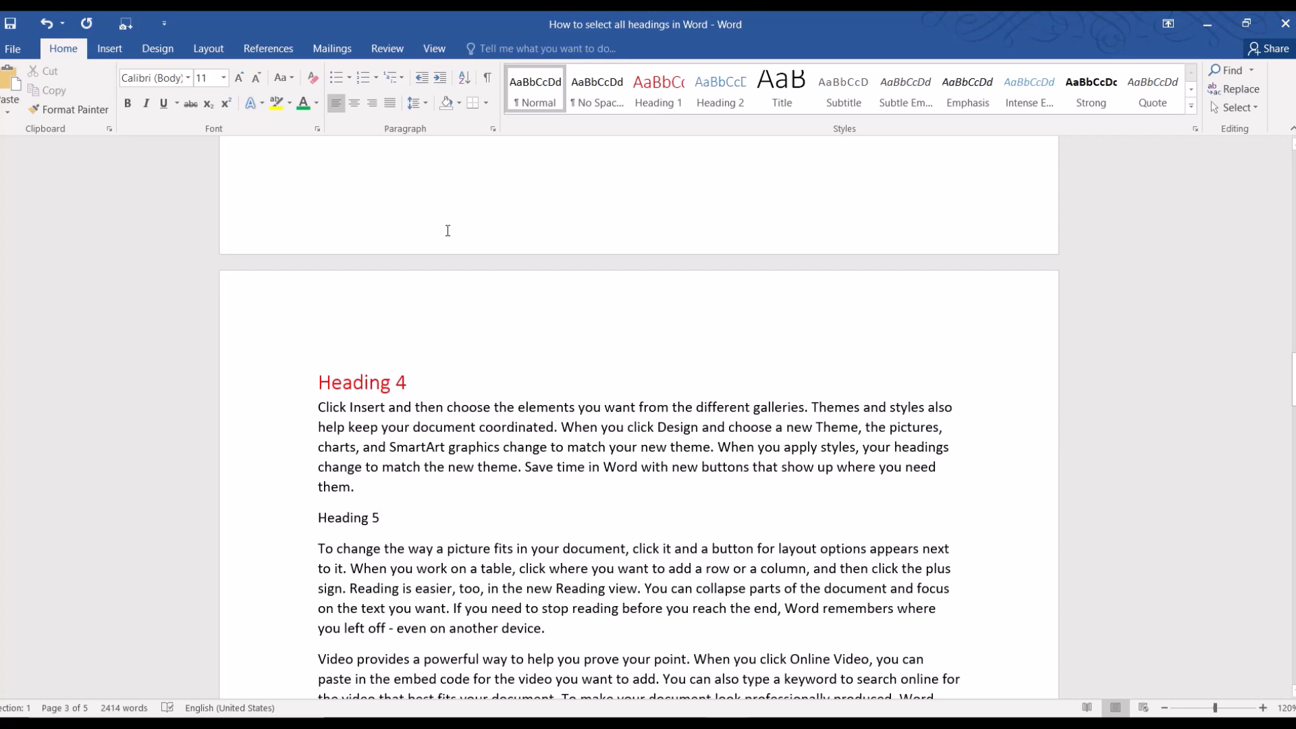